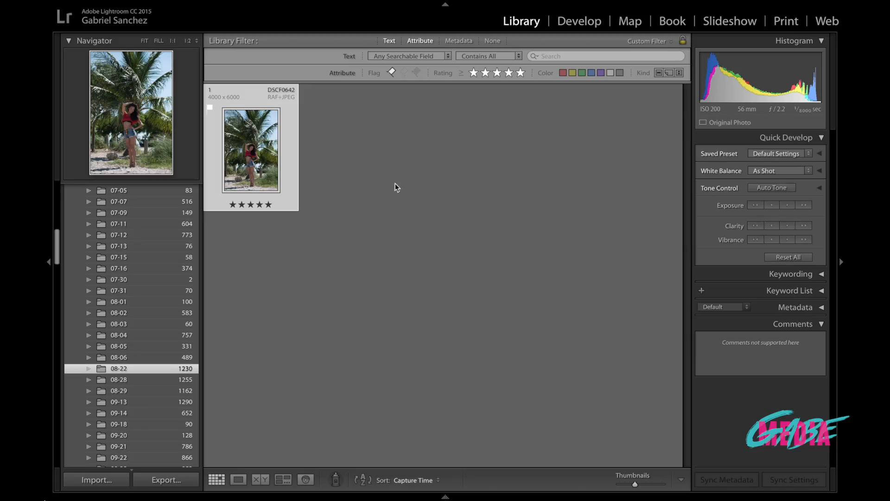
mouse_move(233, 165)
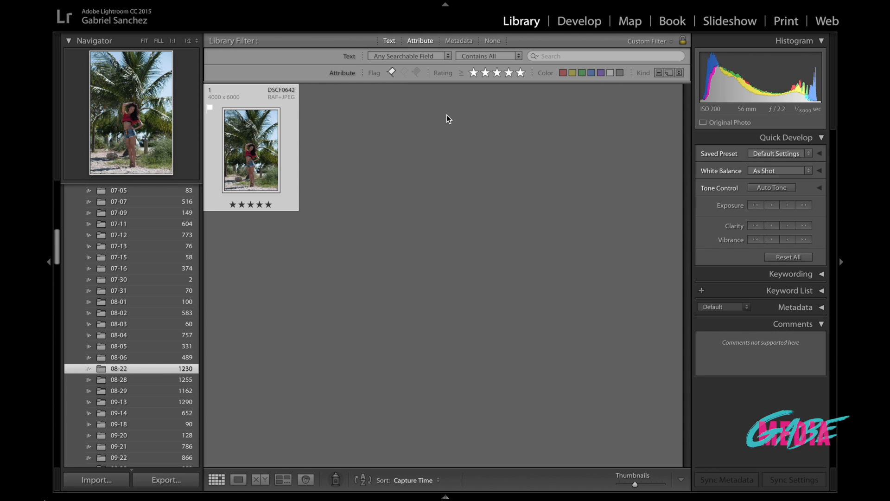
Step: Open the five-star DSCF0642 beach portrait in the Develop module
click(579, 21)
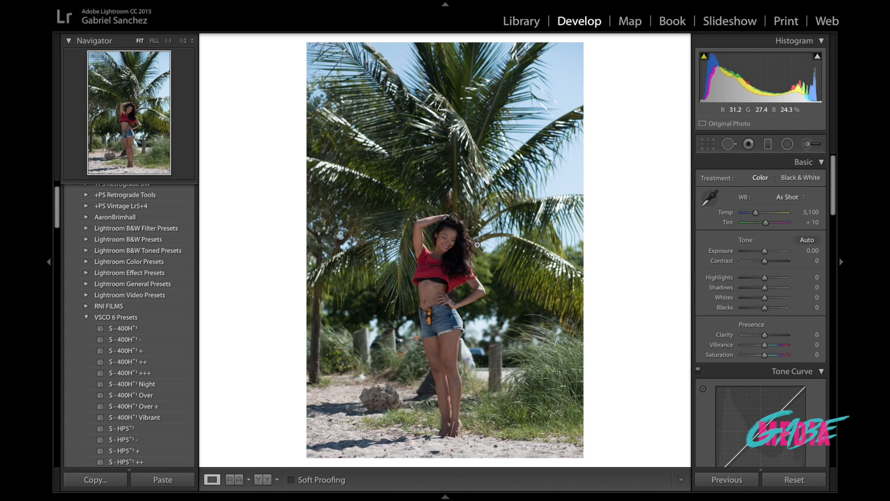
mouse_move(452, 357)
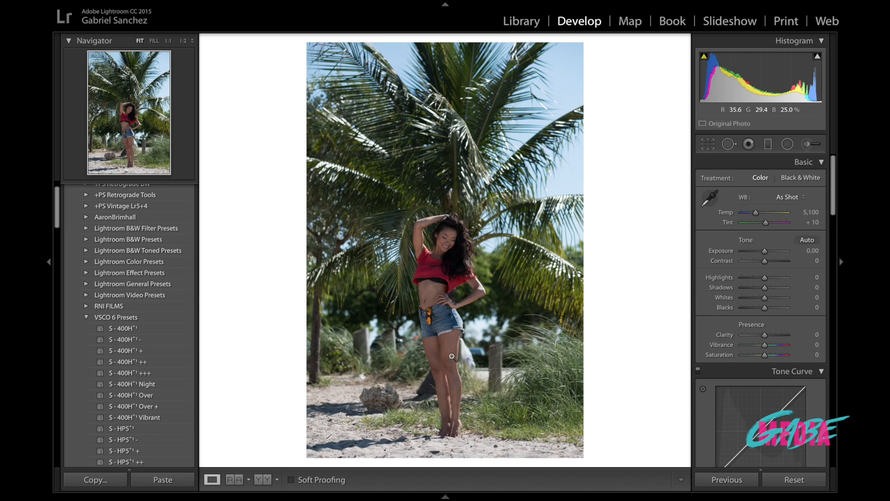
mouse_move(449, 415)
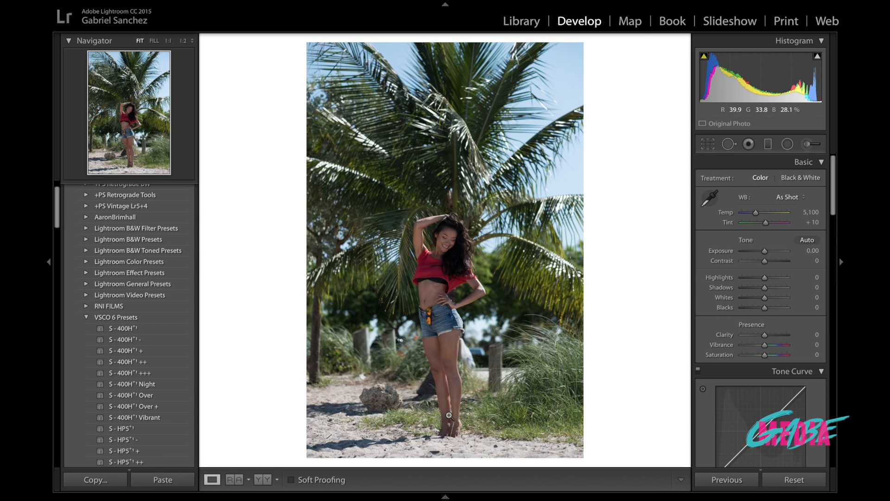
mouse_move(431, 368)
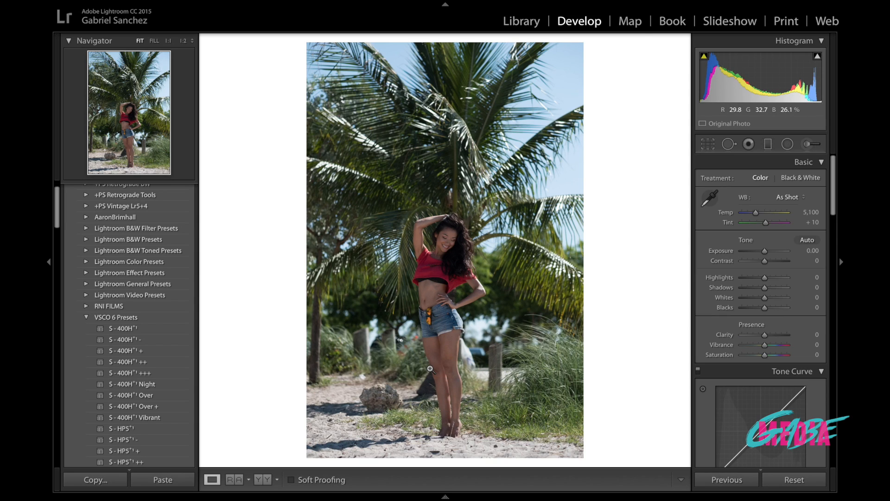
mouse_move(581, 52)
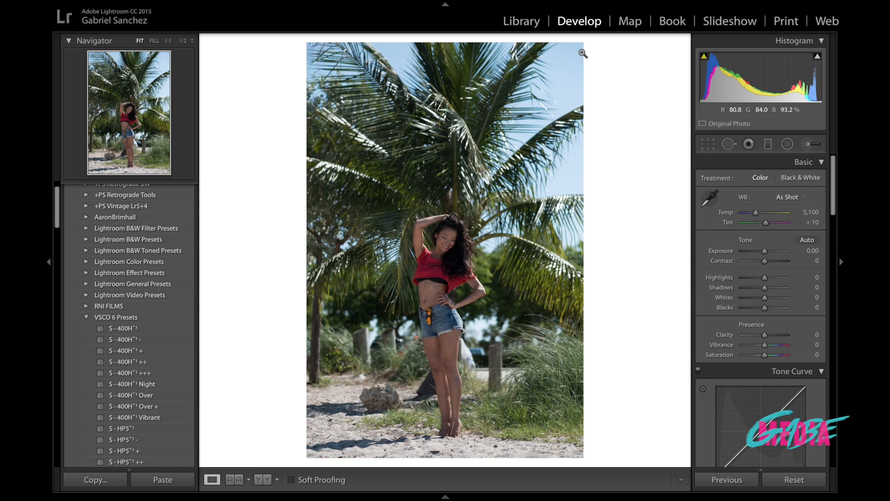
mouse_move(310, 81)
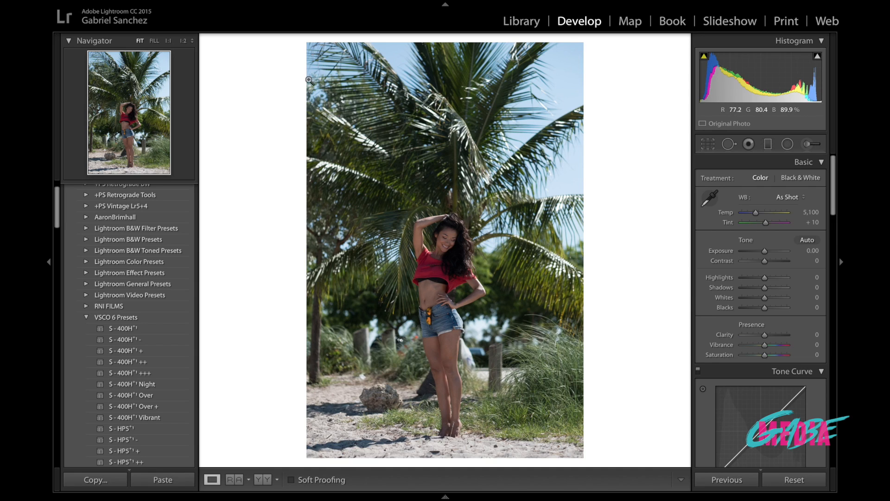
mouse_move(545, 104)
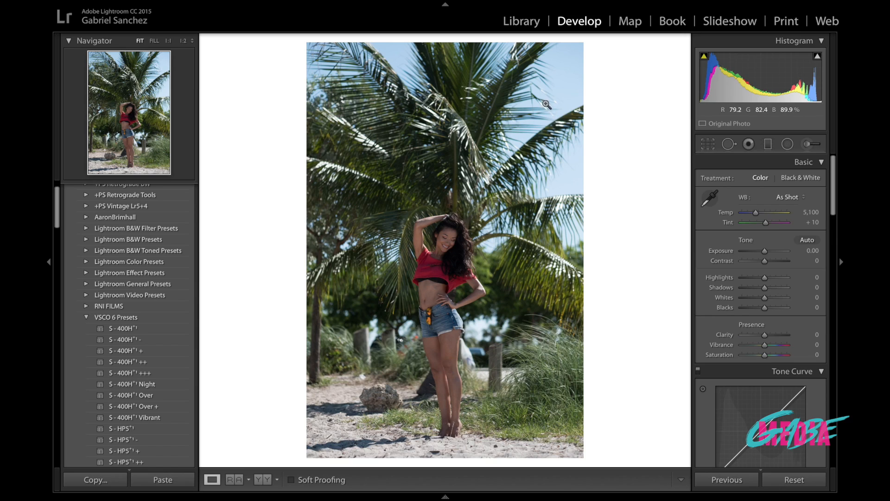
mouse_move(390, 56)
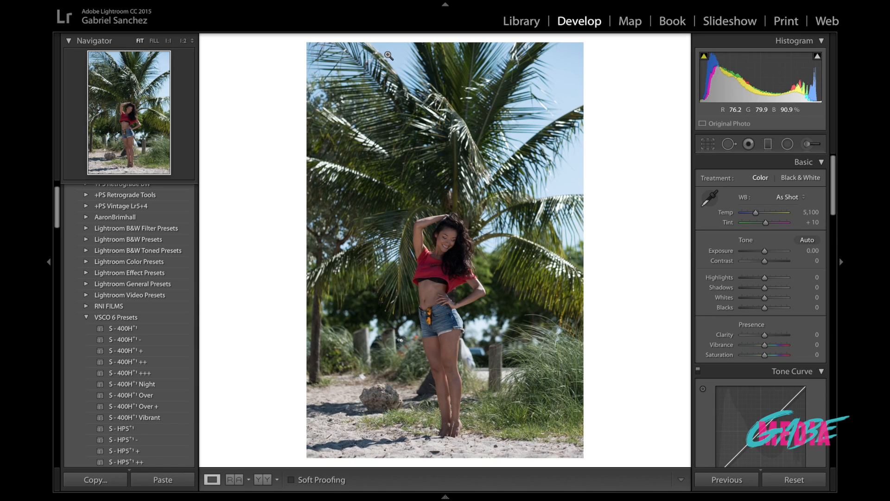
mouse_move(551, 59)
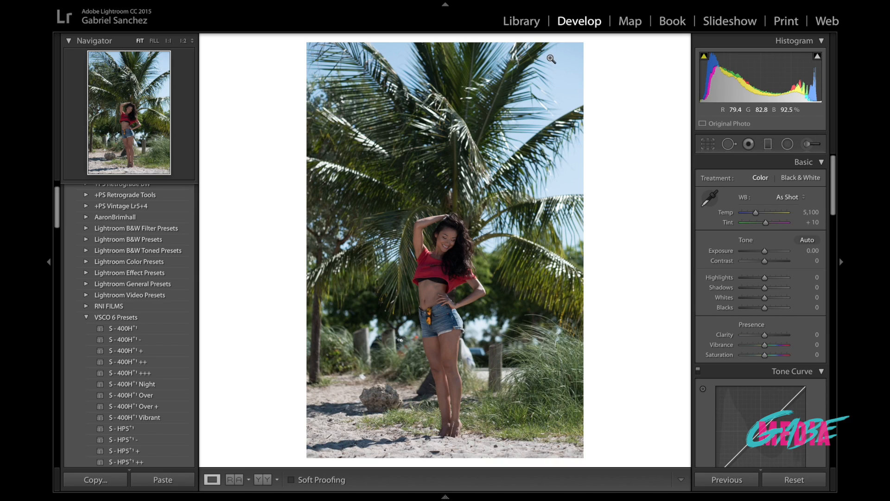
mouse_move(559, 150)
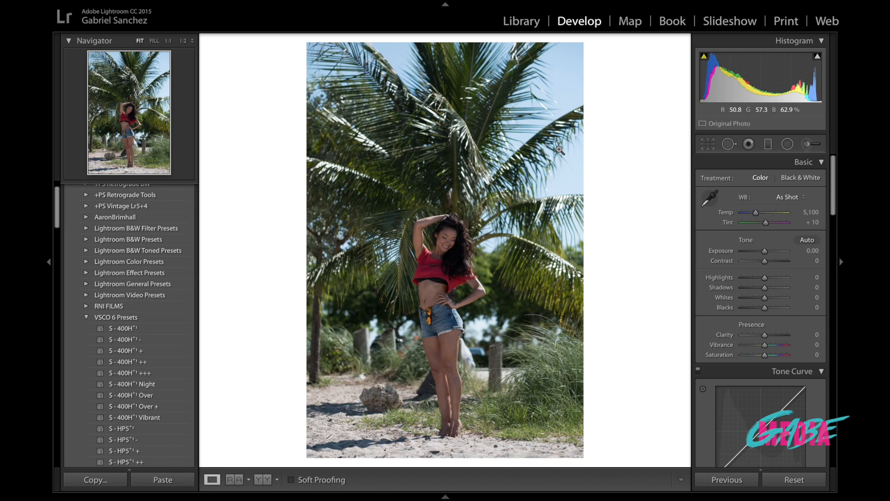
mouse_move(562, 83)
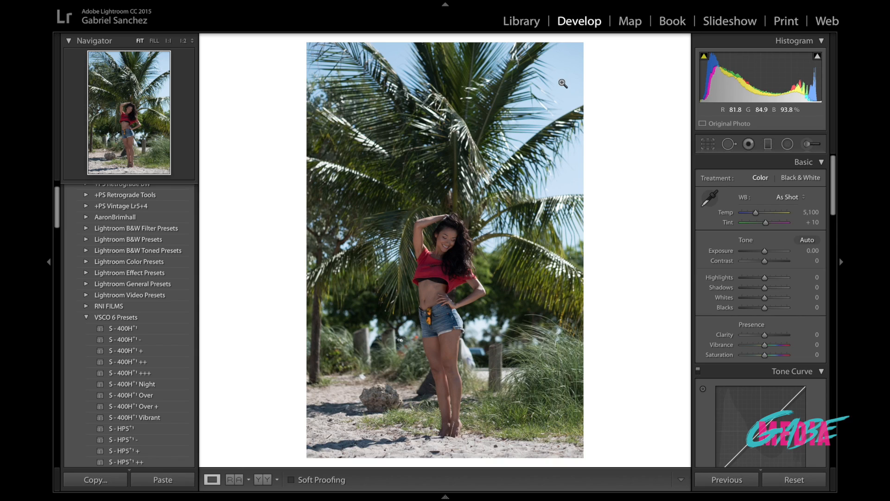
mouse_move(525, 124)
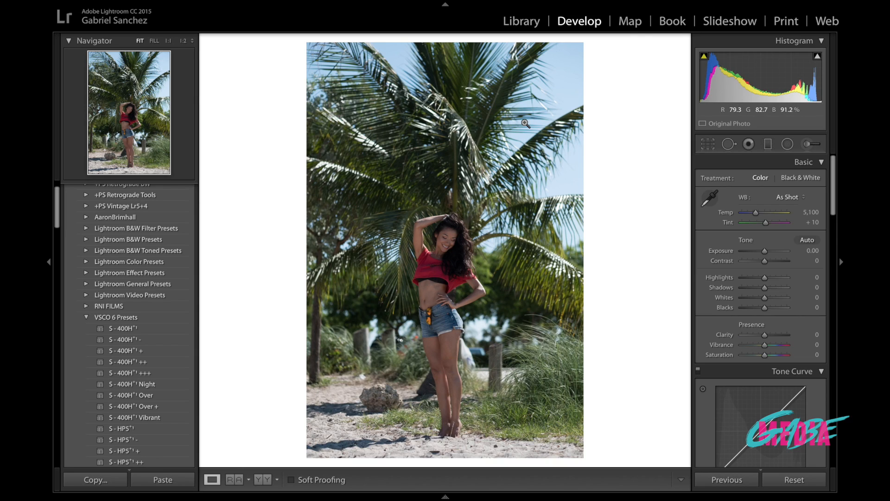
mouse_move(675, 233)
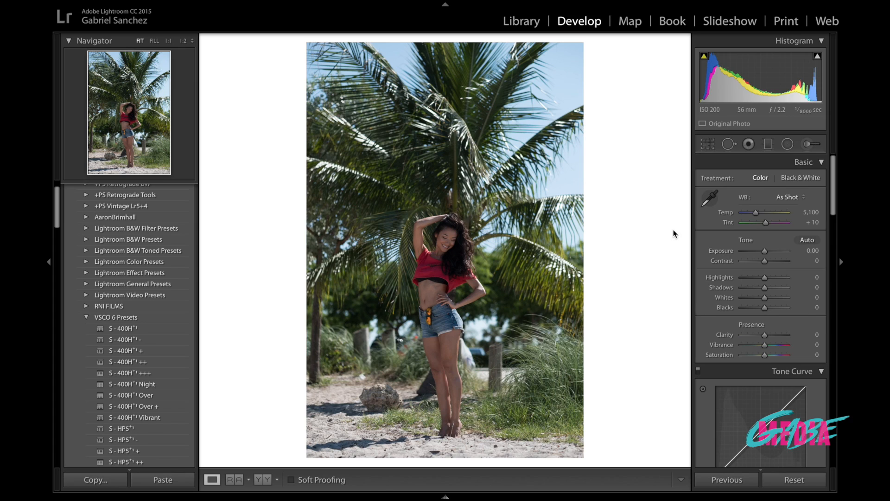
mouse_move(750, 270)
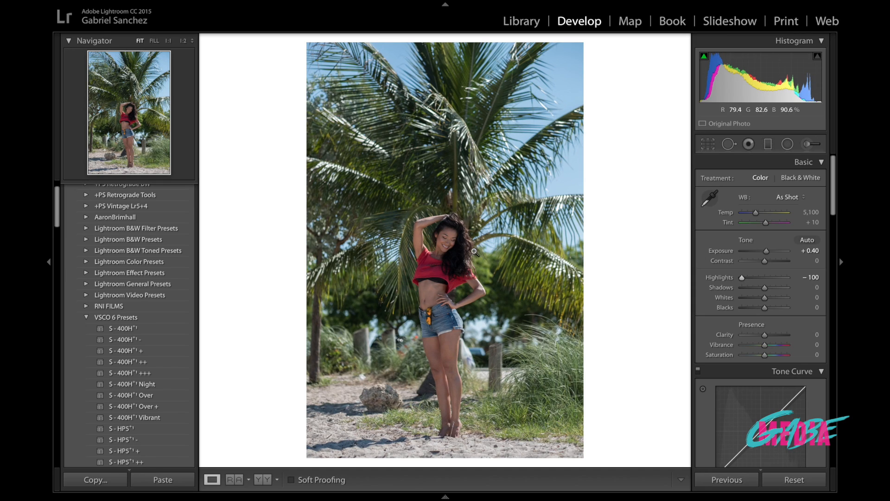
mouse_move(447, 377)
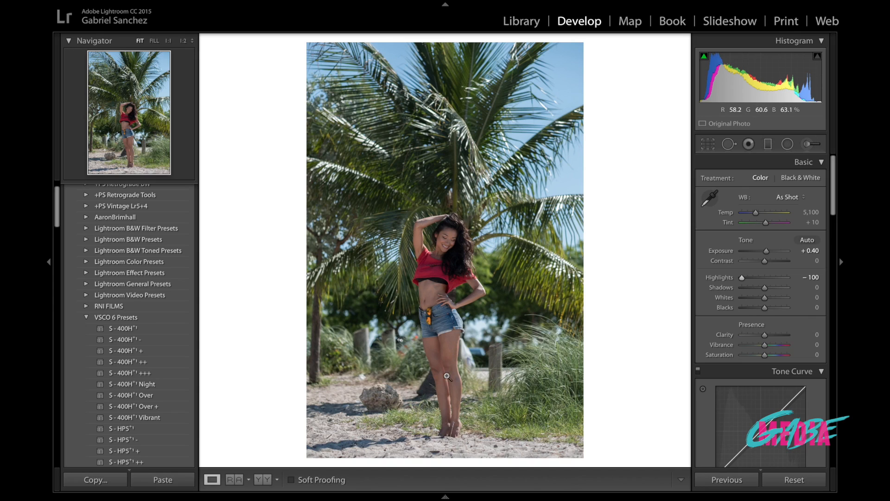
mouse_move(389, 34)
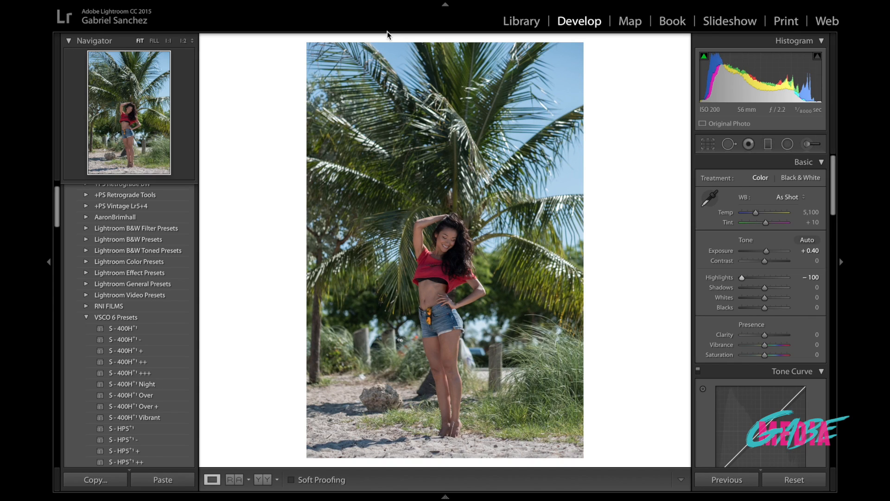
mouse_move(525, 94)
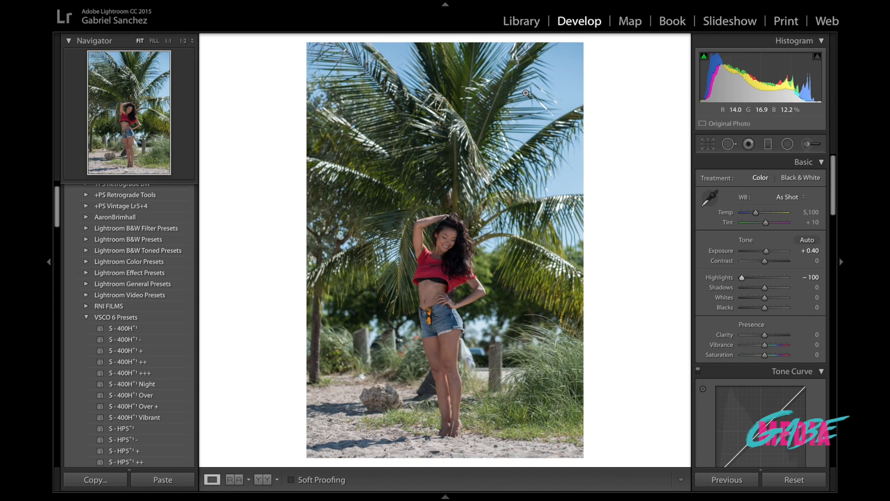
mouse_move(764, 291)
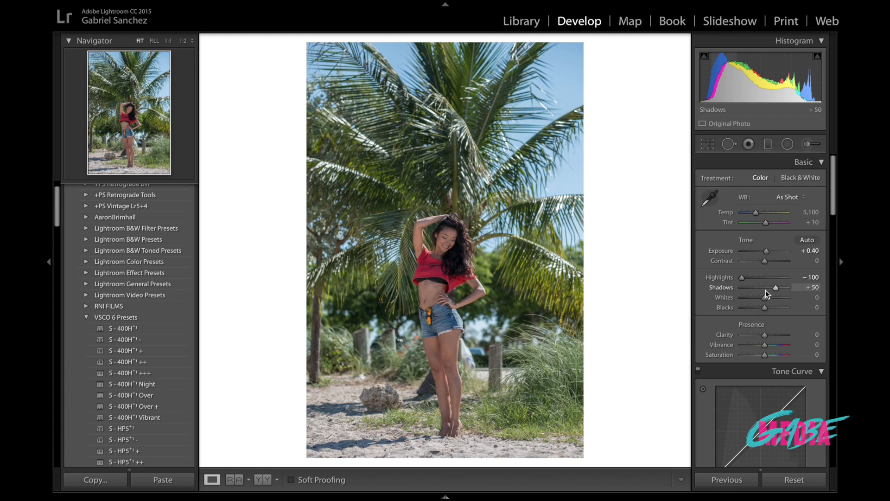
mouse_move(736, 318)
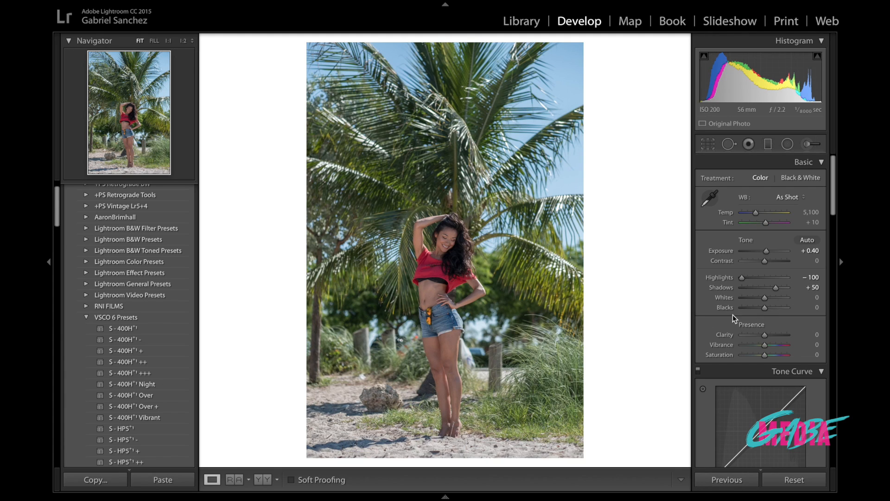
scroll(down, 3)
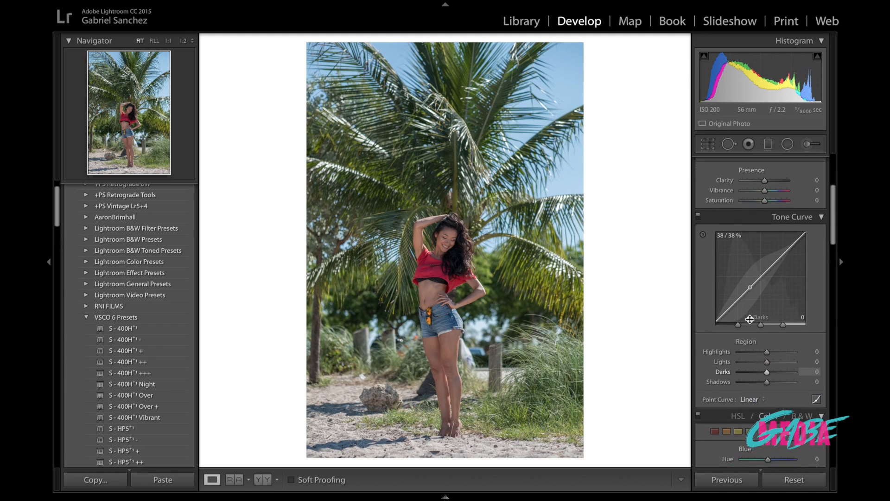
scroll(down, 3)
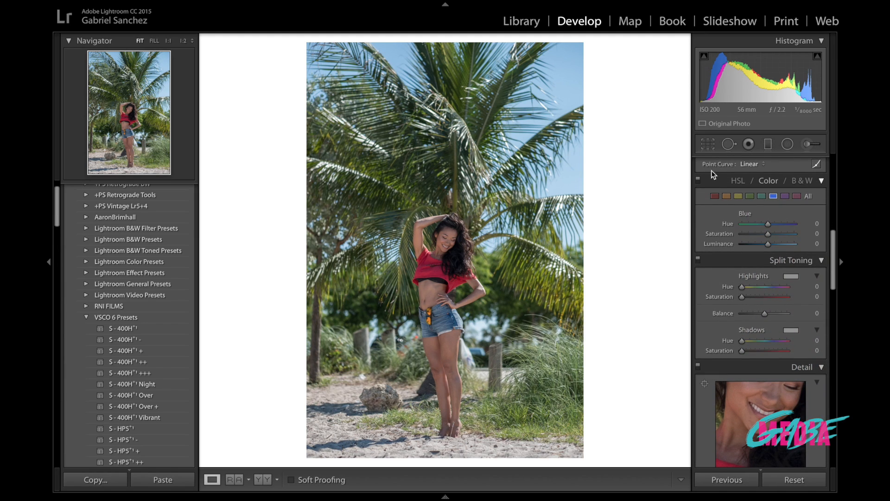
click(708, 144)
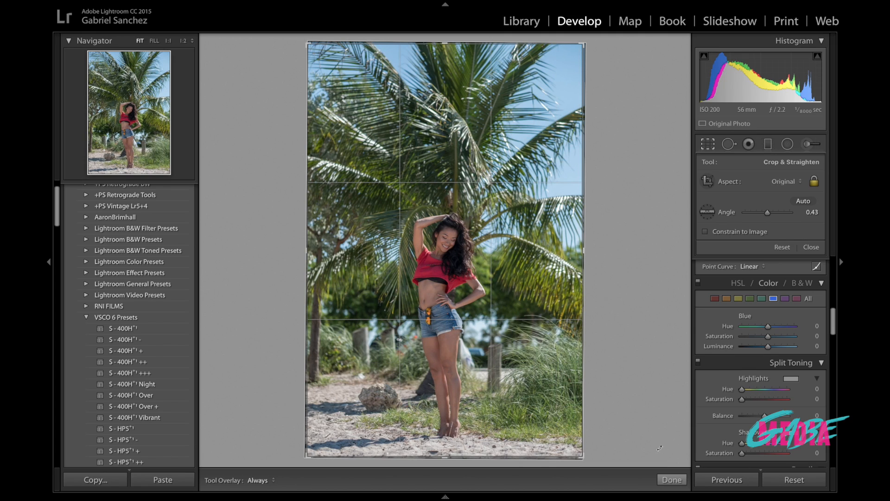
mouse_move(481, 290)
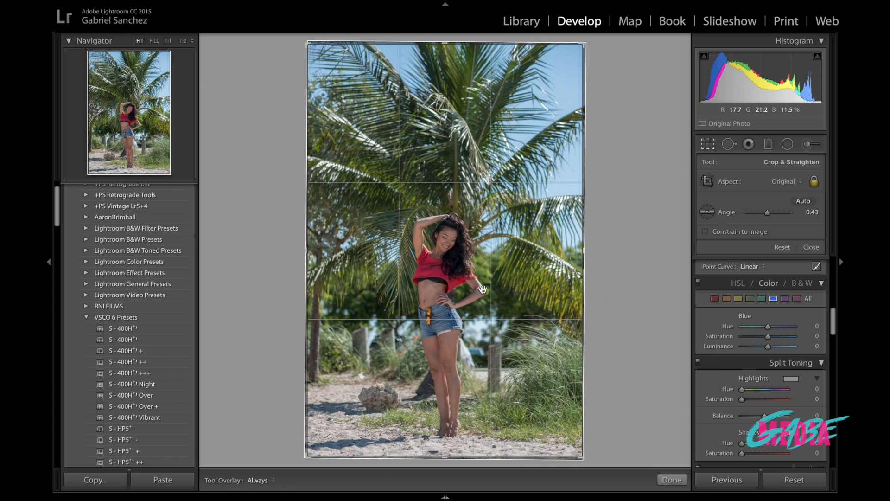
click(672, 479)
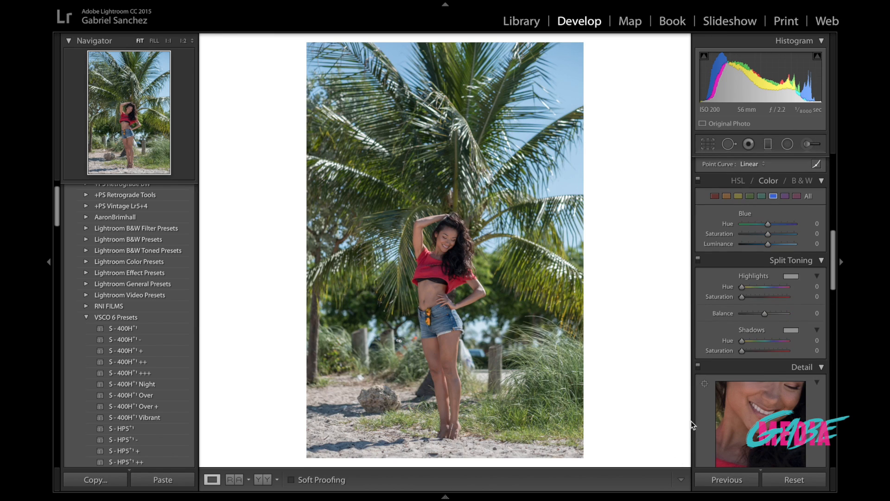
mouse_move(767, 247)
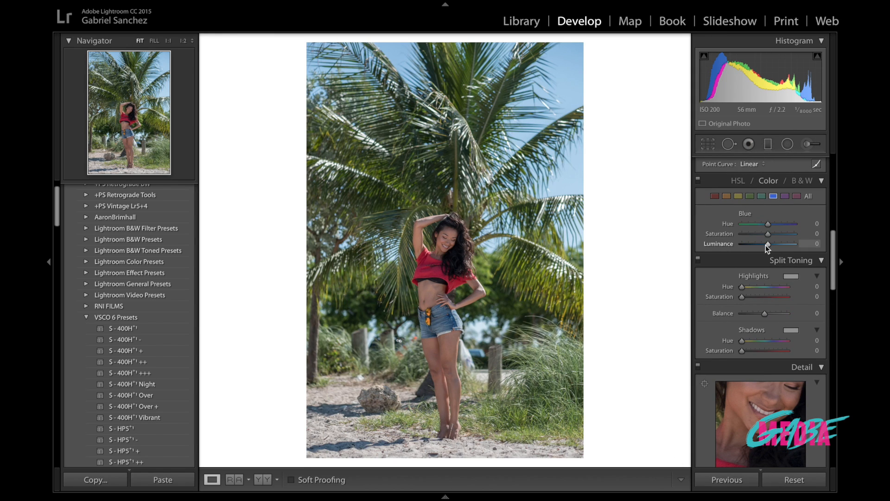
scroll(down, 3)
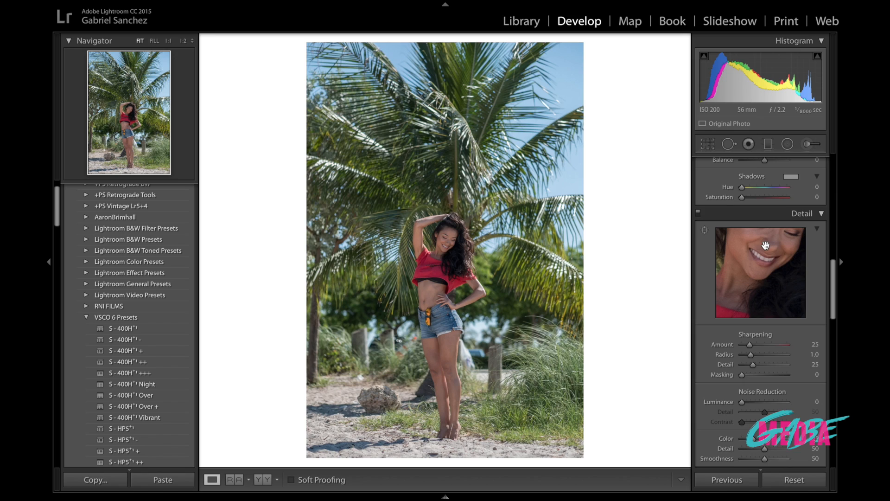
scroll(down, 3)
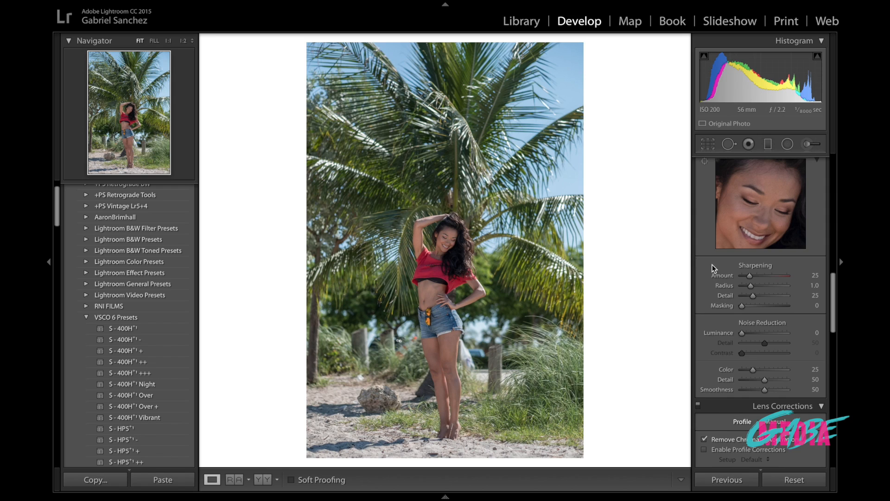
mouse_move(750, 349)
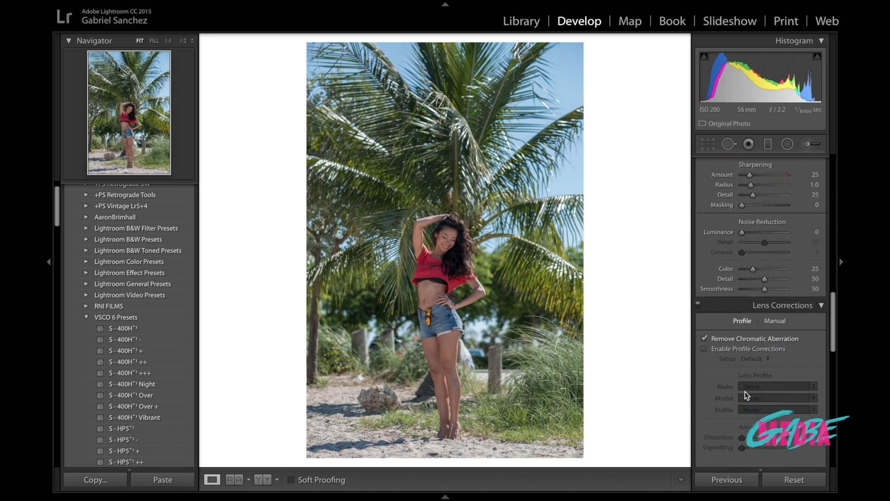
scroll(down, 3)
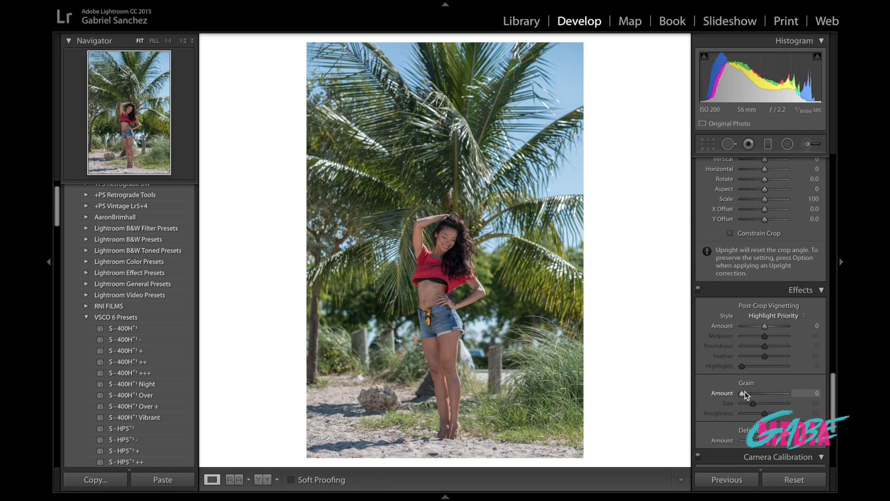
scroll(up, 3)
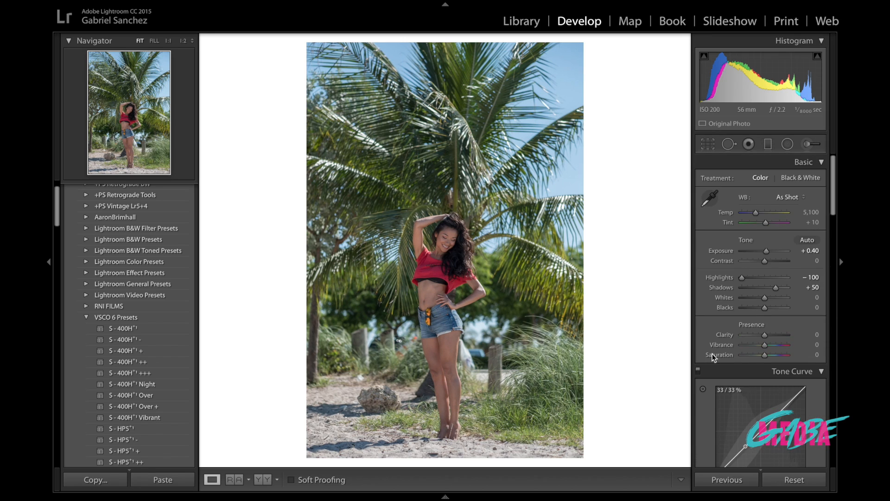
mouse_move(504, 233)
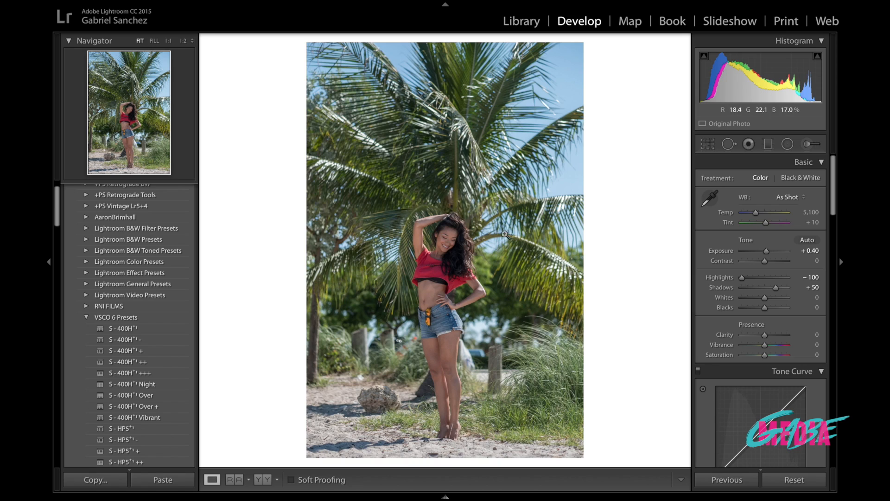
mouse_move(528, 328)
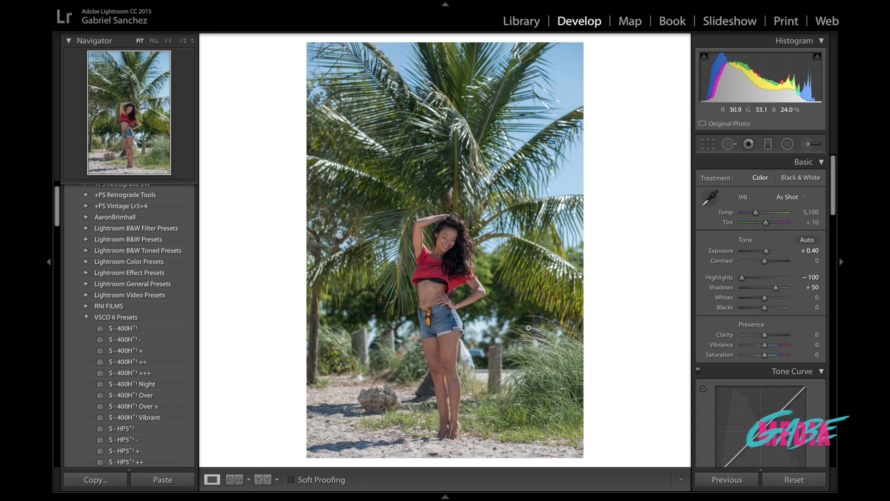
Step: Scroll the right panel down to HSL to set Blue hue −35 and luminance −37
scroll(down, 3)
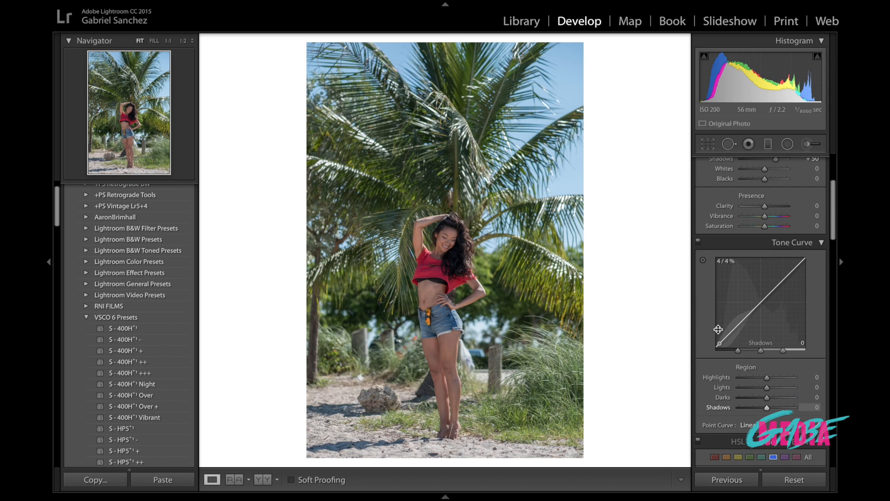
scroll(down, 3)
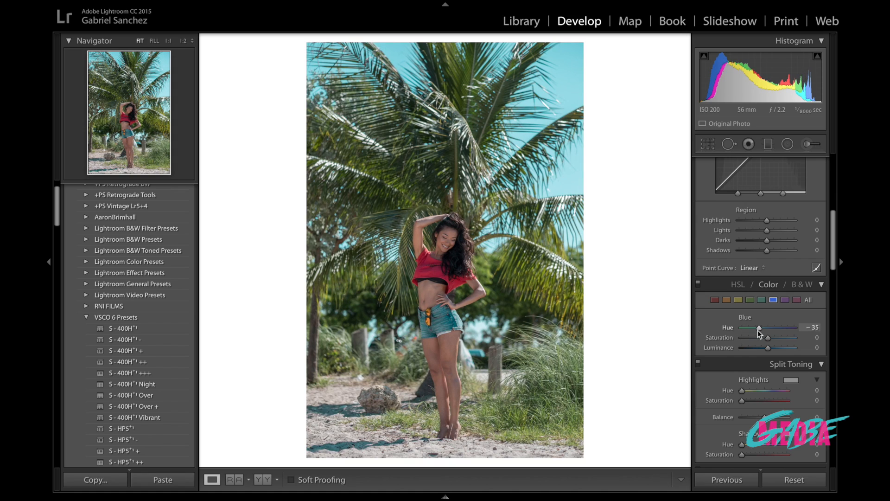
mouse_move(768, 349)
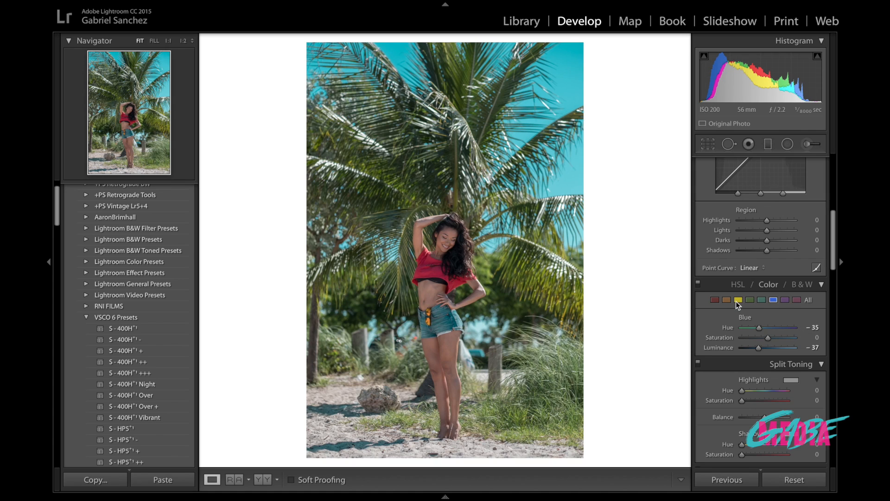
Step: Set Yellow hue to −100 and Orange hue to −10, then select Red
click(738, 299)
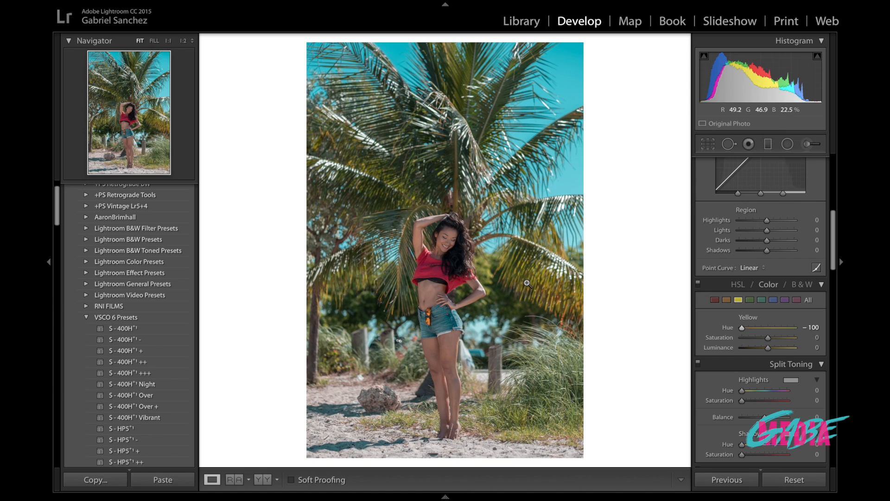
mouse_move(435, 258)
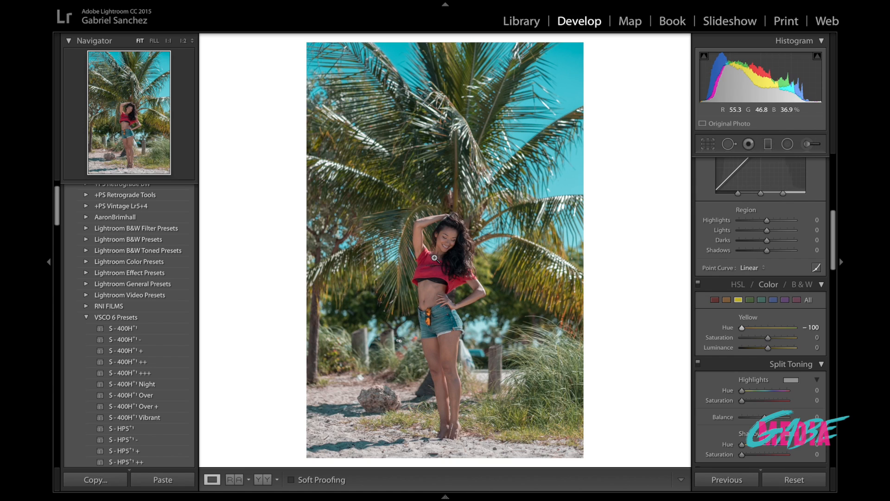
click(726, 300)
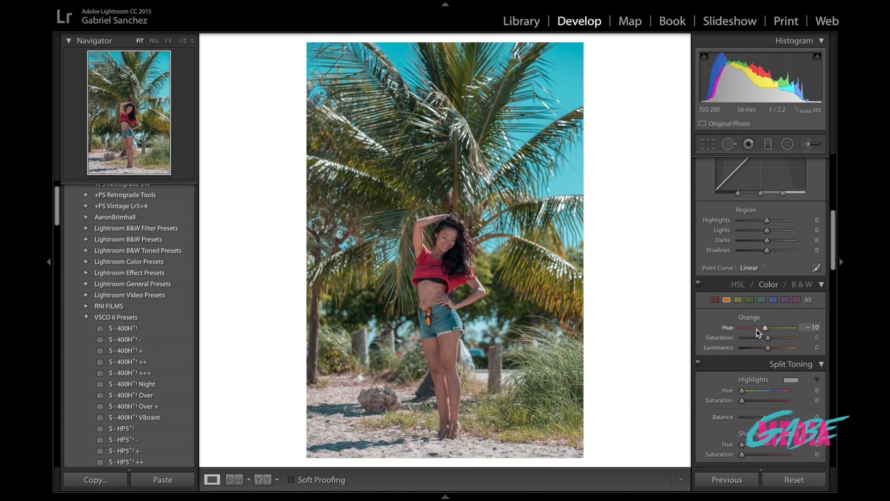
click(727, 300)
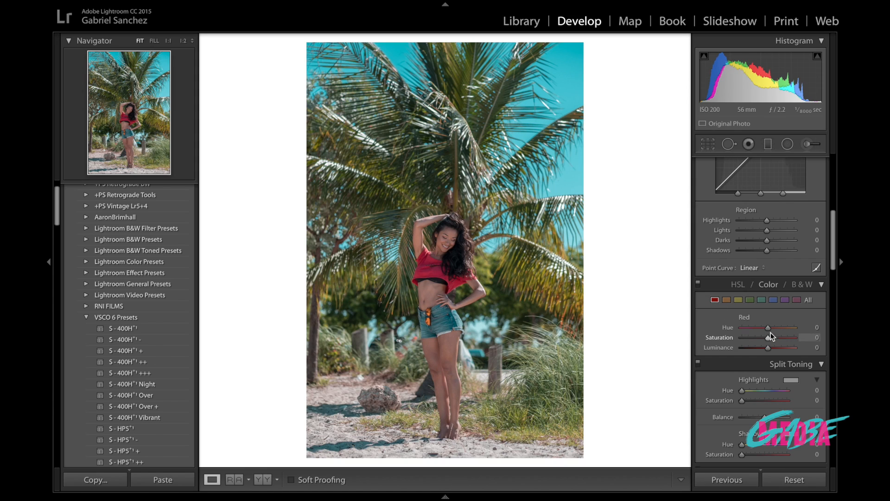
mouse_move(784, 390)
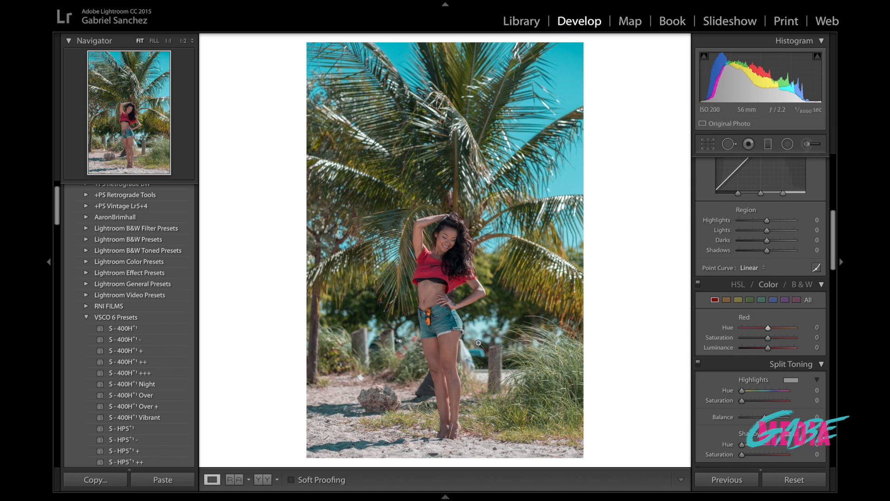
mouse_move(609, 319)
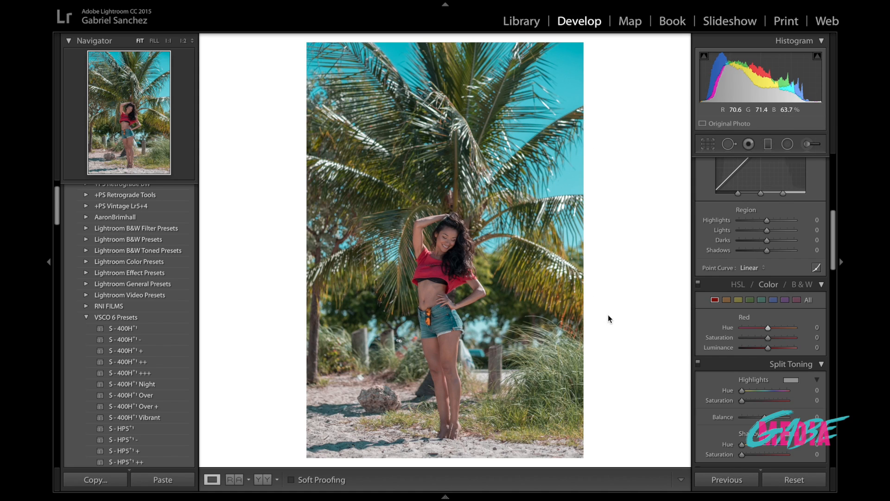
Step: Tint the split-toning shadows warm orange at hue 37, saturation 10
scroll(down, 3)
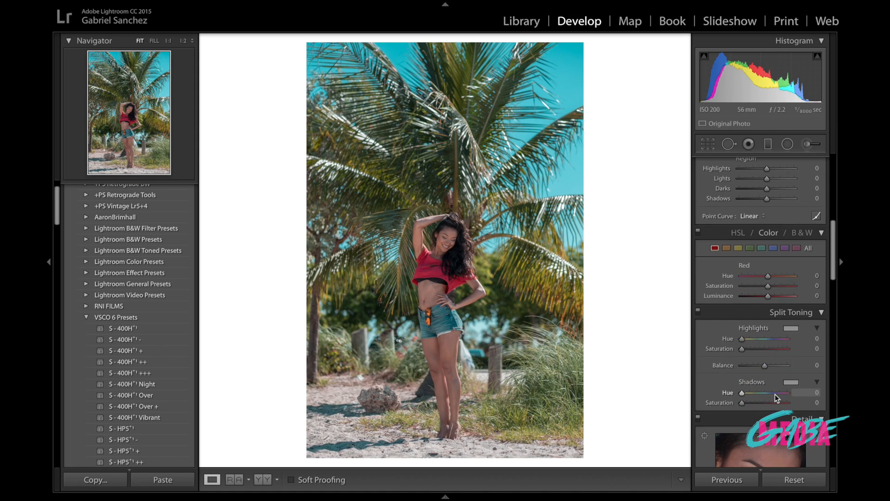
scroll(down, 3)
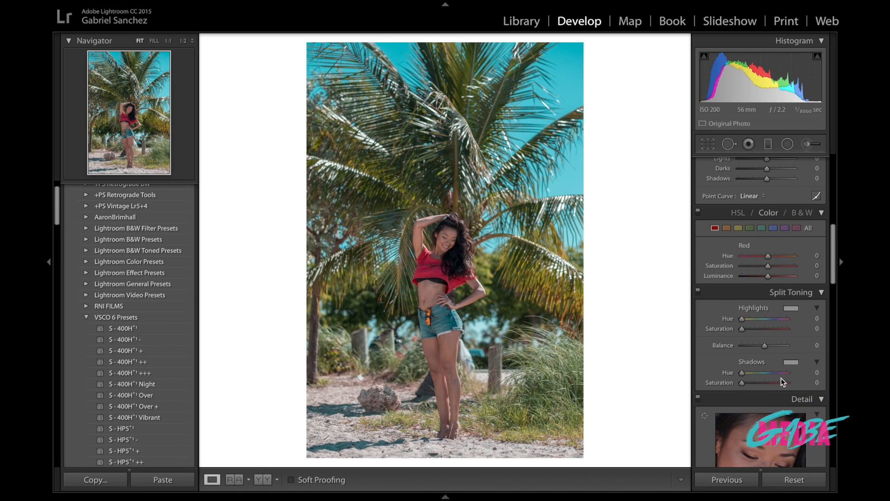
click(792, 362)
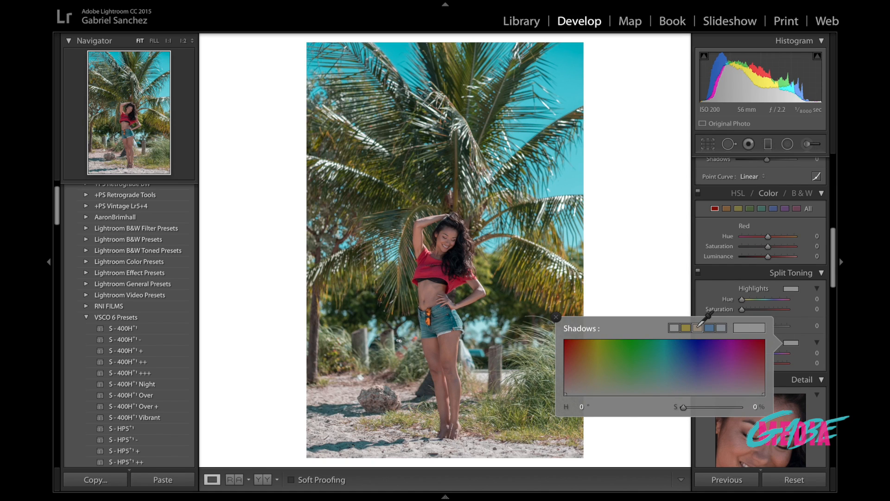
click(584, 383)
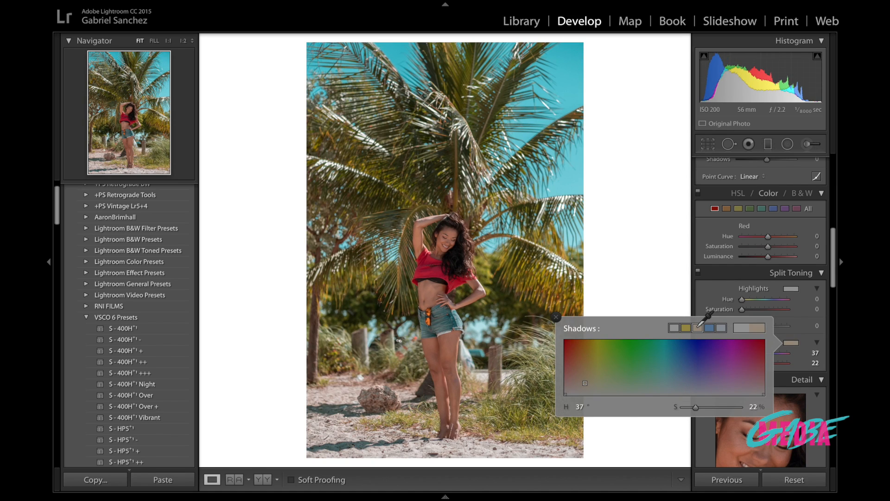
mouse_move(711, 366)
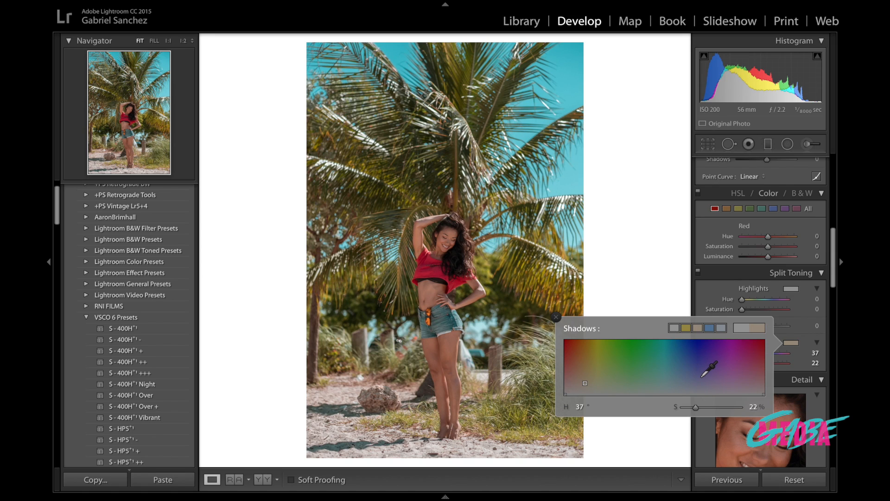
mouse_move(405, 215)
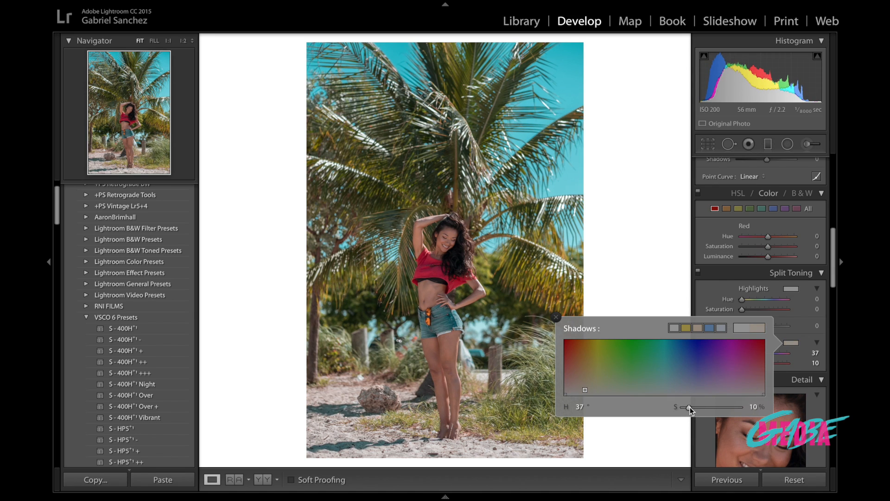
mouse_move(458, 328)
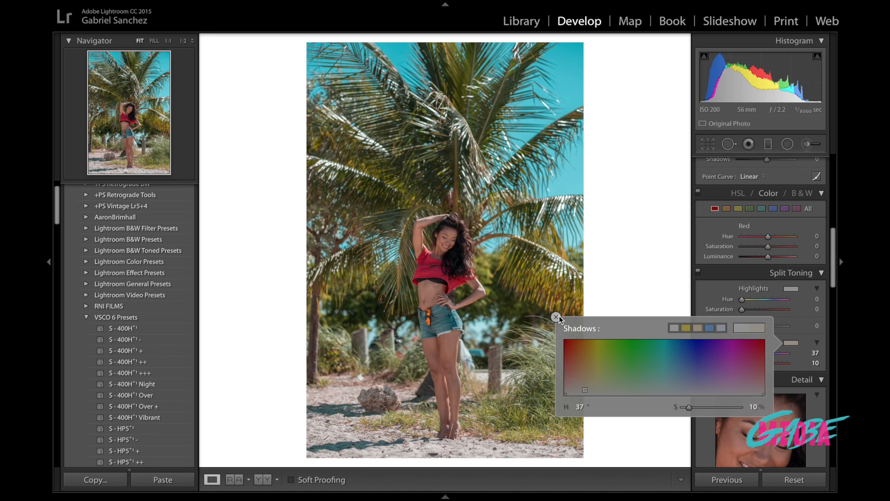
click(555, 316)
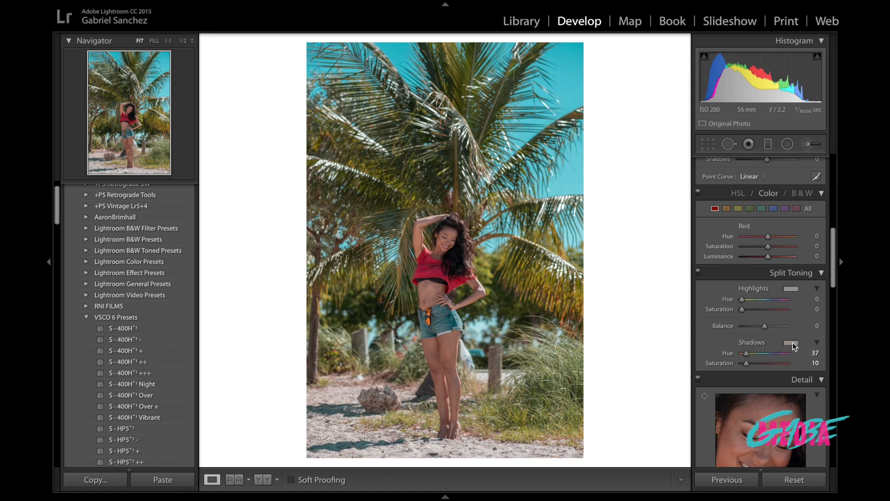
mouse_move(770, 348)
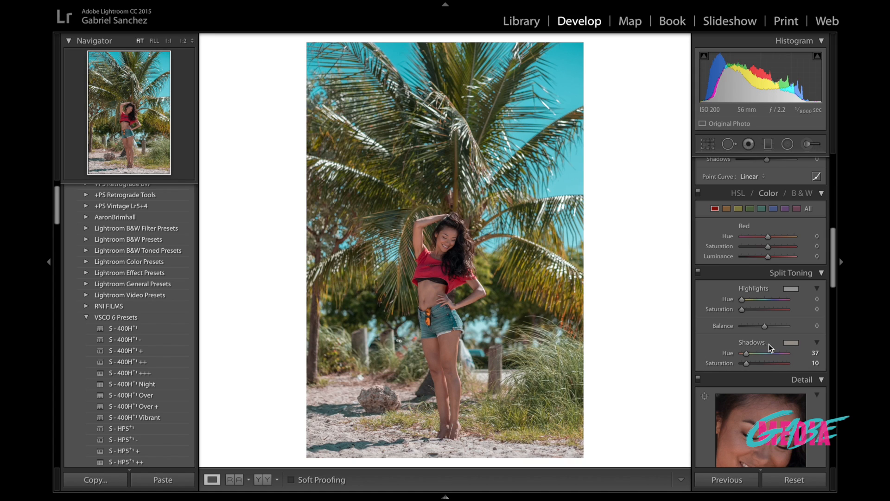
mouse_move(410, 346)
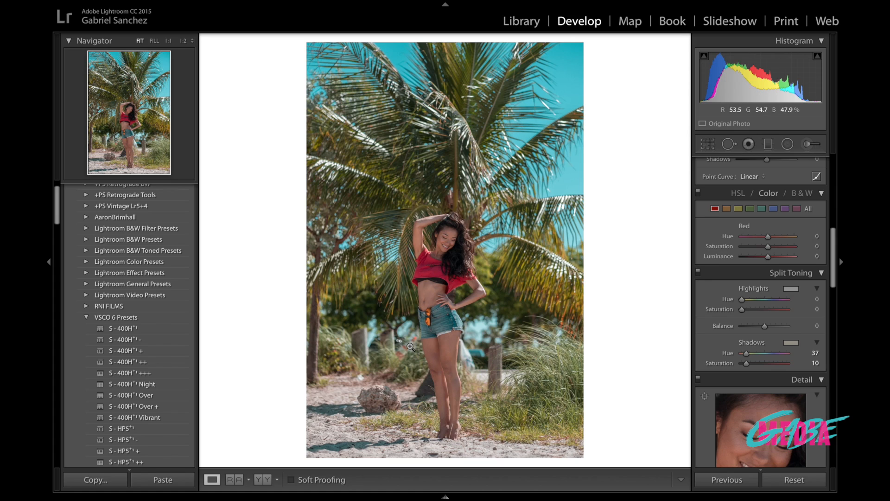
mouse_move(315, 331)
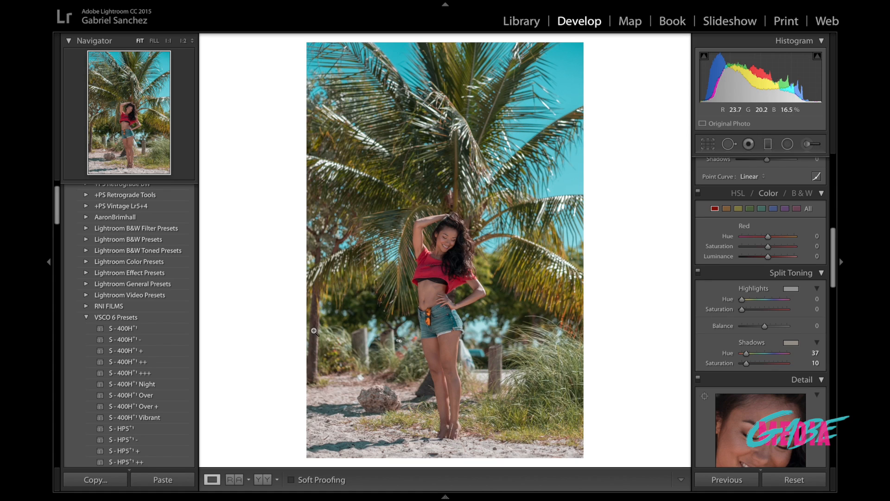
mouse_move(425, 390)
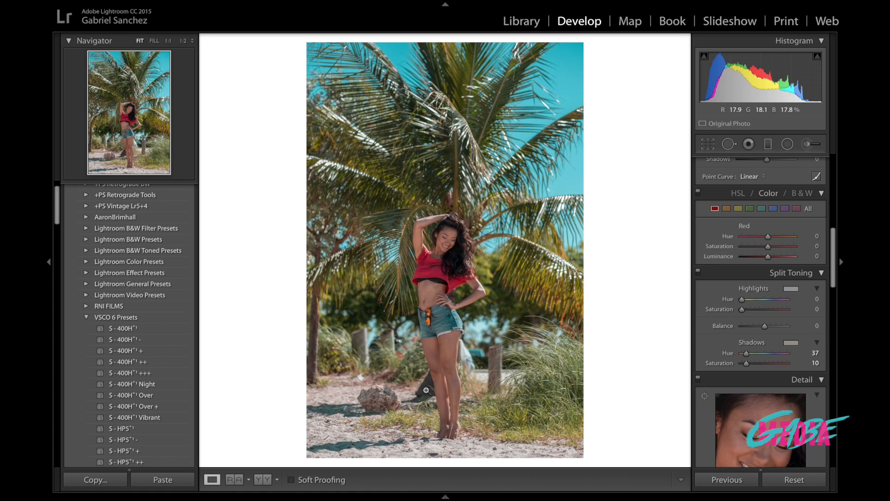
mouse_move(519, 410)
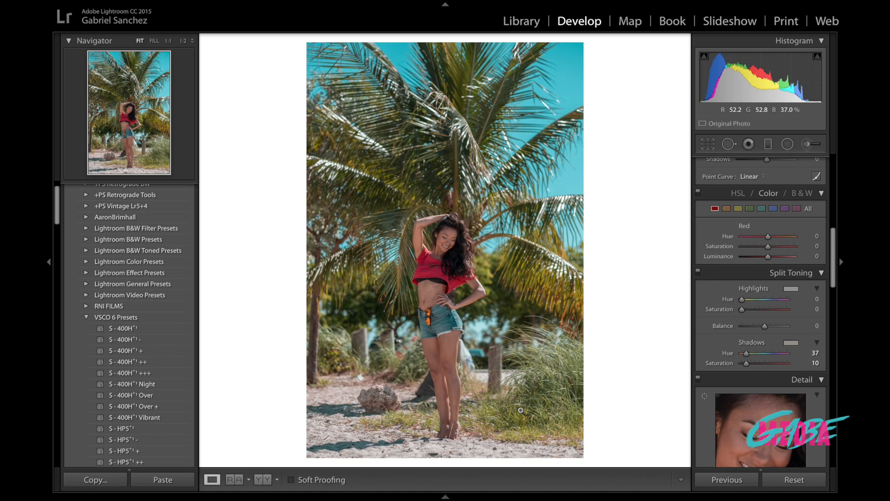
mouse_move(518, 273)
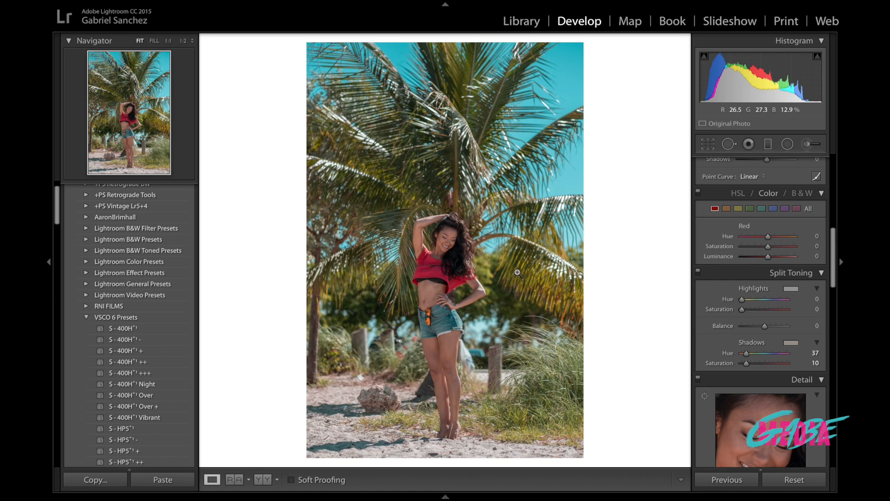
mouse_move(437, 386)
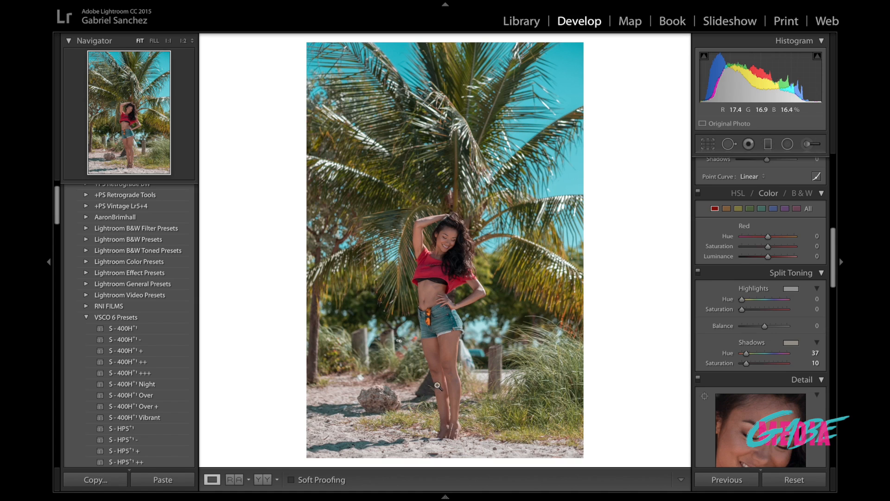
mouse_move(545, 100)
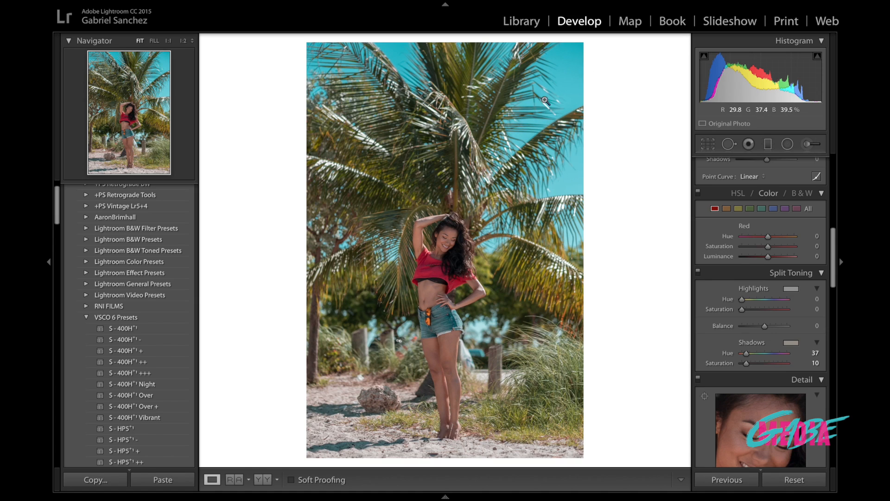
mouse_move(533, 106)
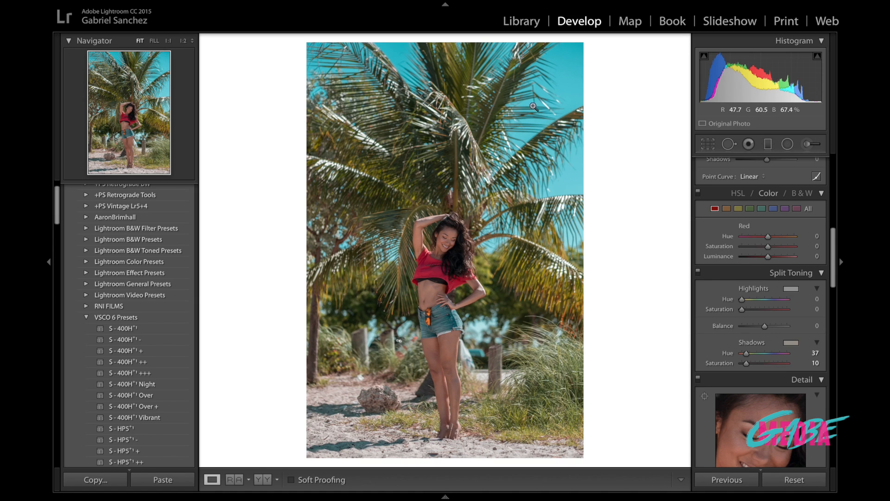
mouse_move(723, 258)
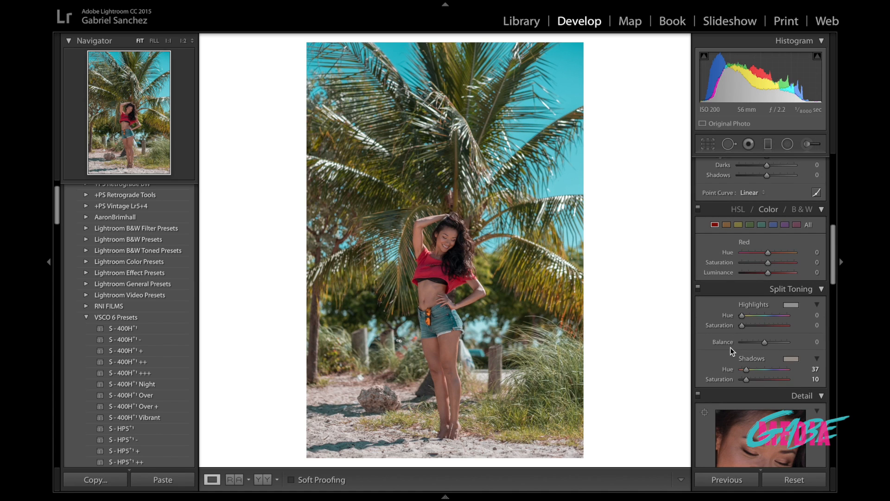
scroll(up, 3)
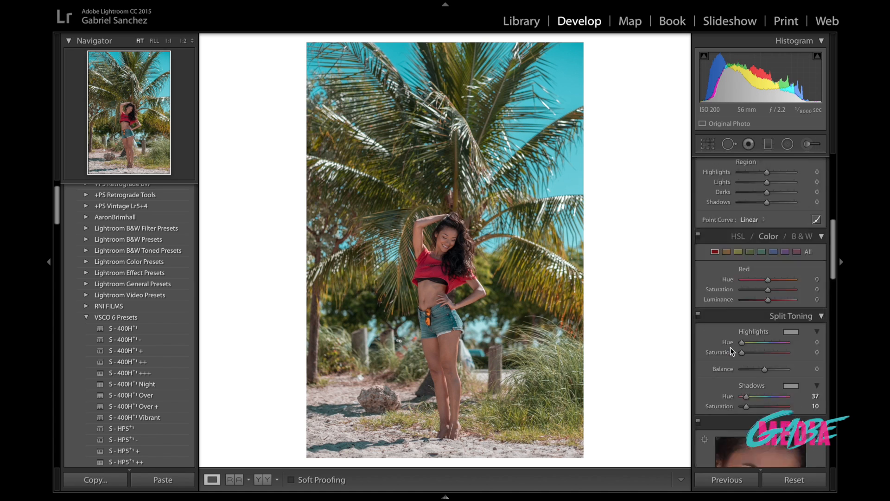
scroll(down, 3)
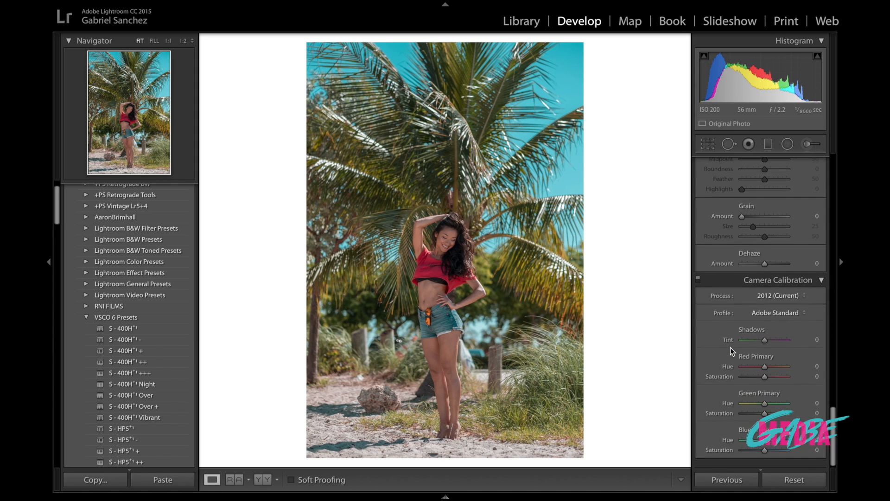
scroll(up, 3)
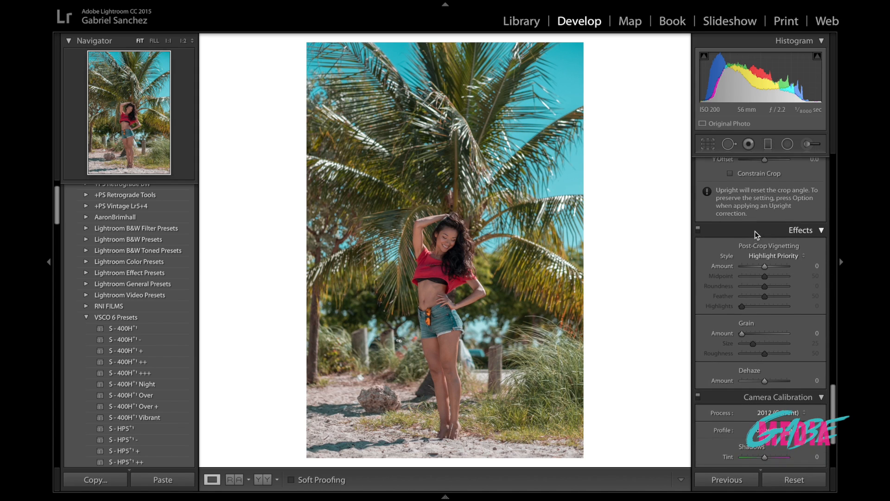
scroll(up, 3)
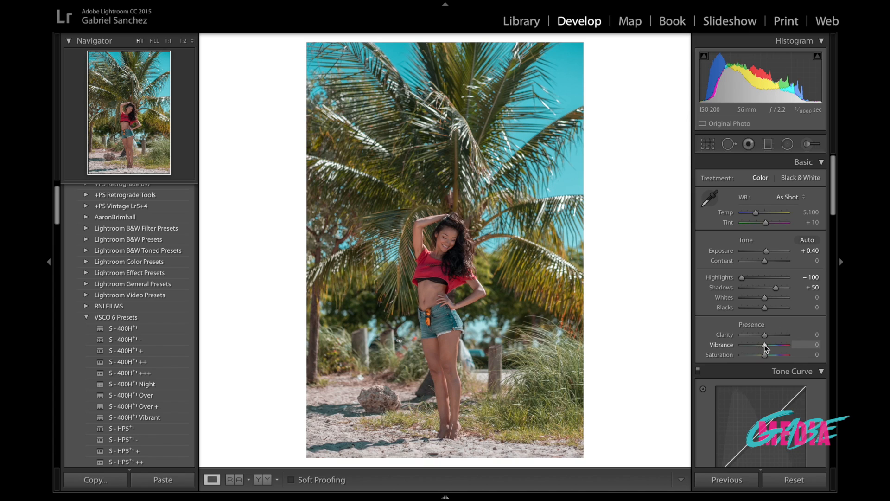
mouse_move(762, 222)
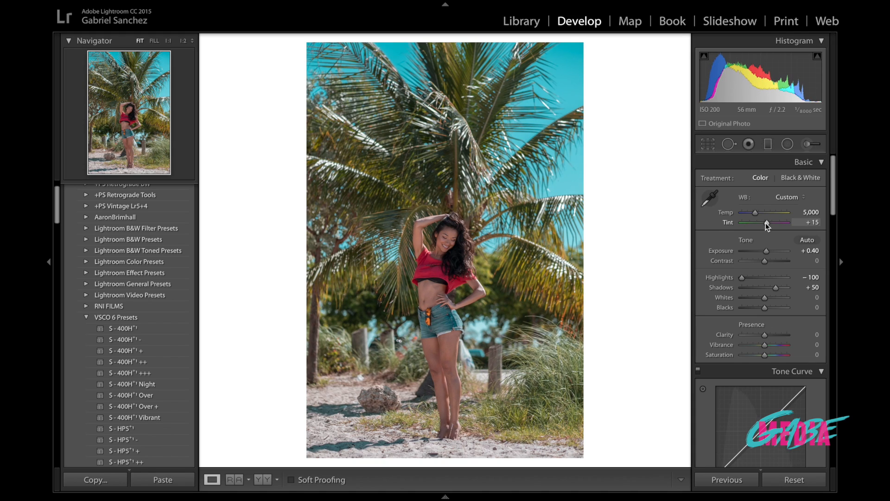
mouse_move(414, 190)
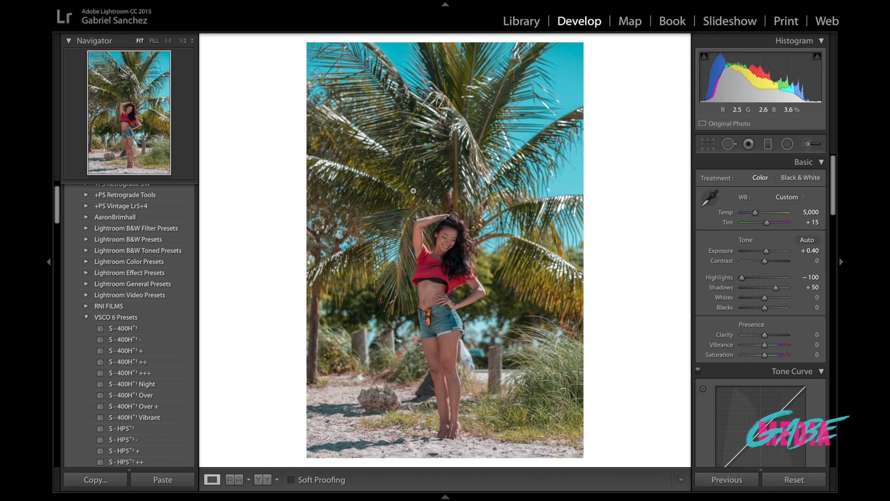
mouse_move(375, 265)
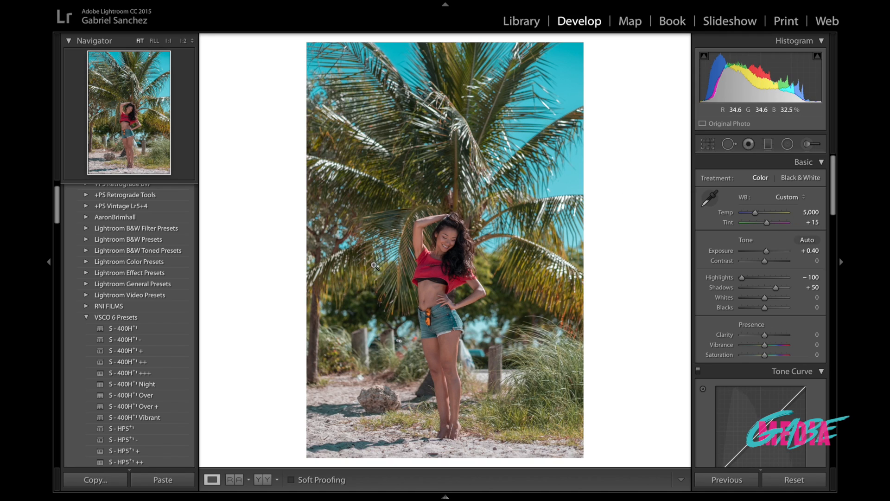
mouse_move(540, 388)
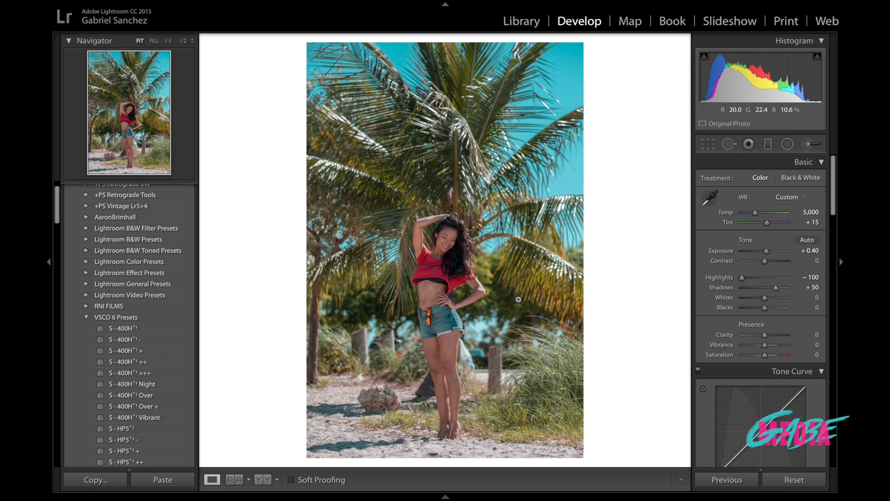
mouse_move(439, 279)
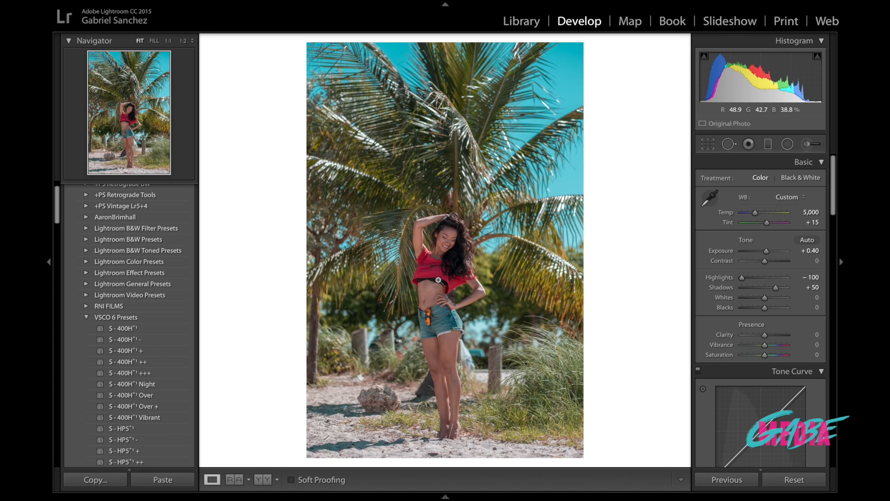
mouse_move(453, 376)
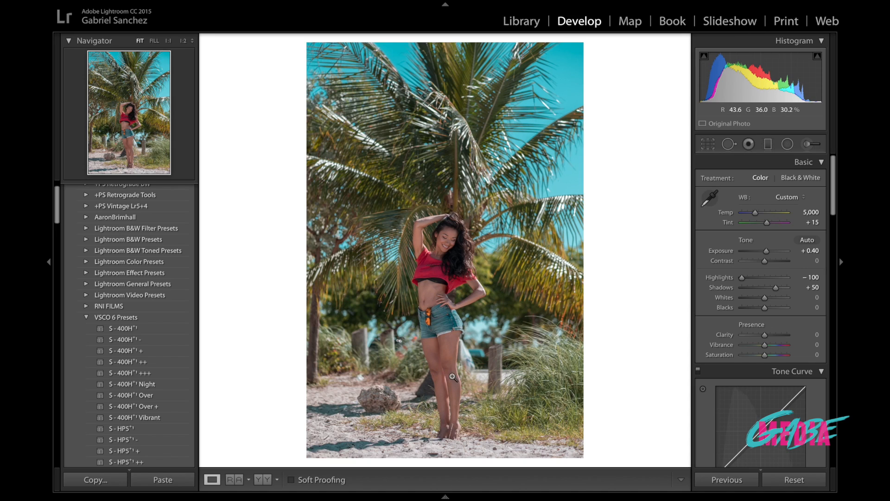
mouse_move(453, 191)
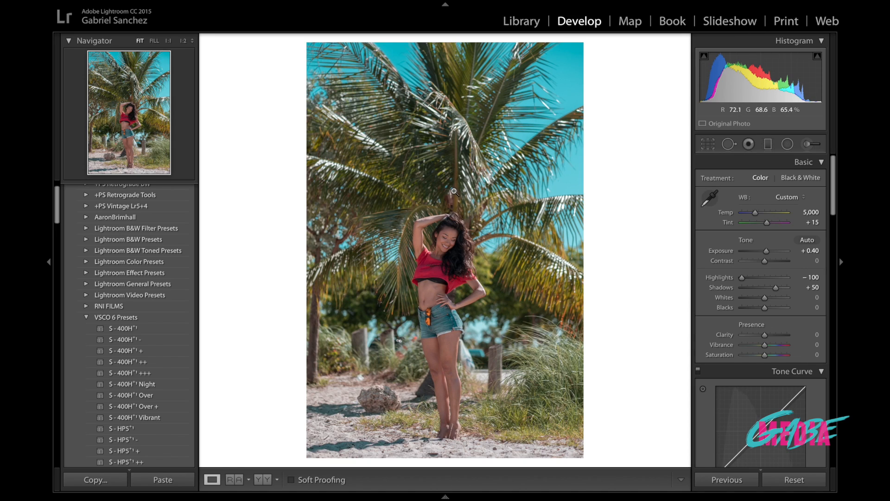
mouse_move(407, 154)
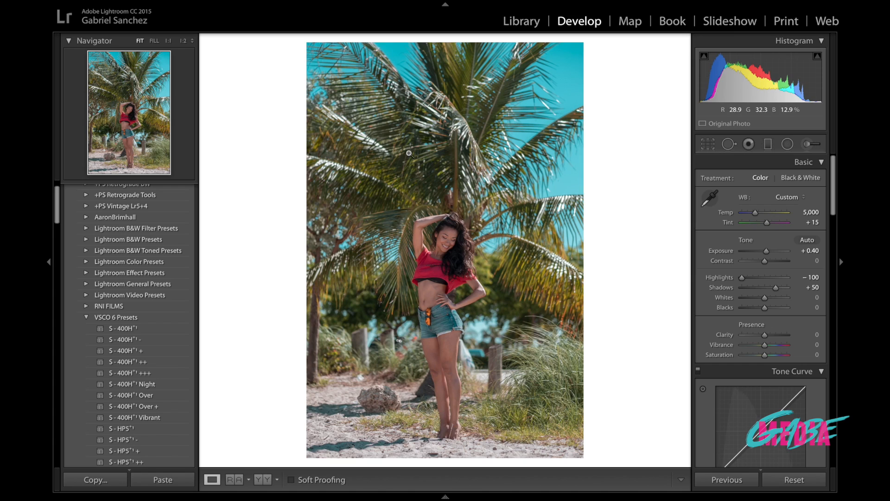
mouse_move(452, 198)
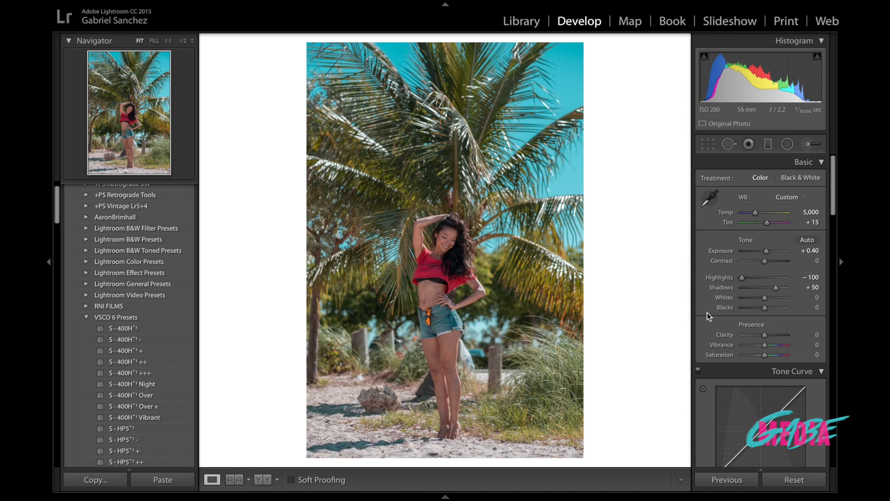
mouse_move(690, 144)
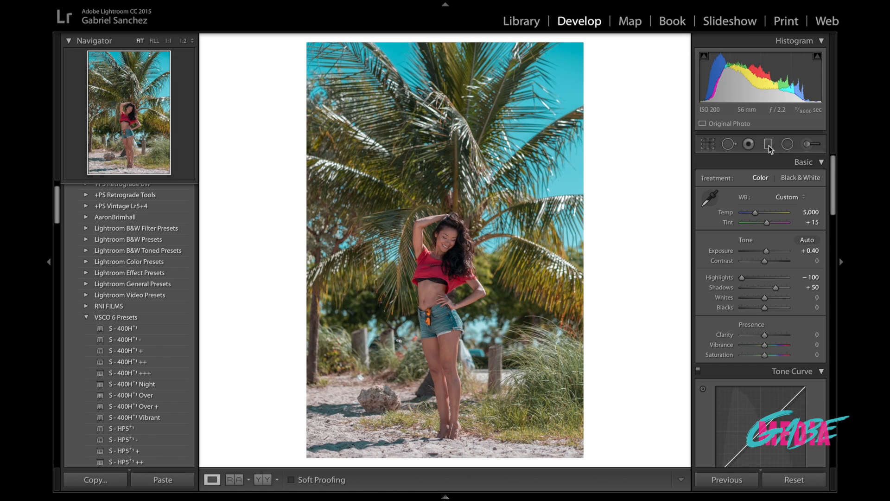
mouse_move(769, 144)
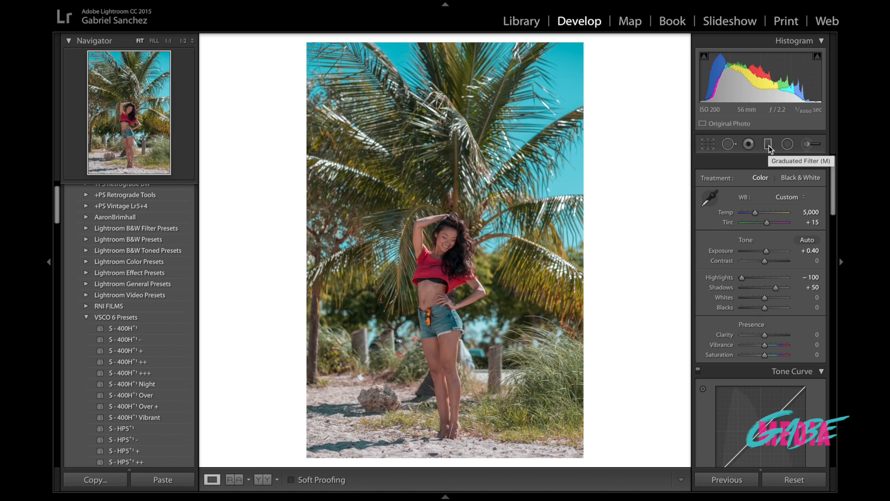
Step: Add a diagonal graduated filter with Temp 45, Exposure 0.30, Saturation 45
click(768, 143)
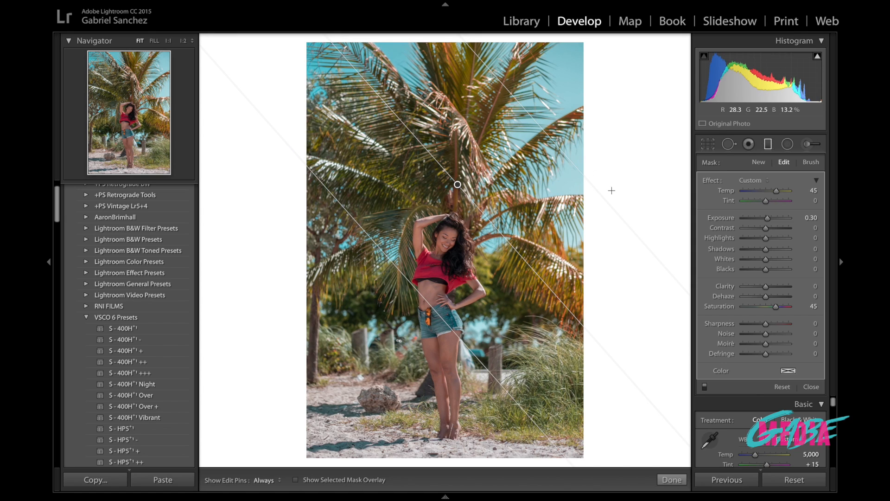
mouse_move(458, 187)
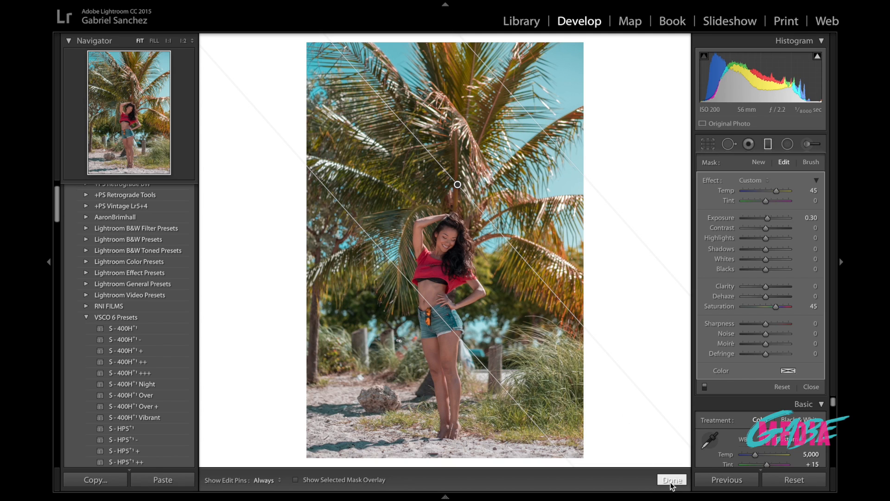
Step: Commit the graduated filter with Done and close the tool
click(672, 479)
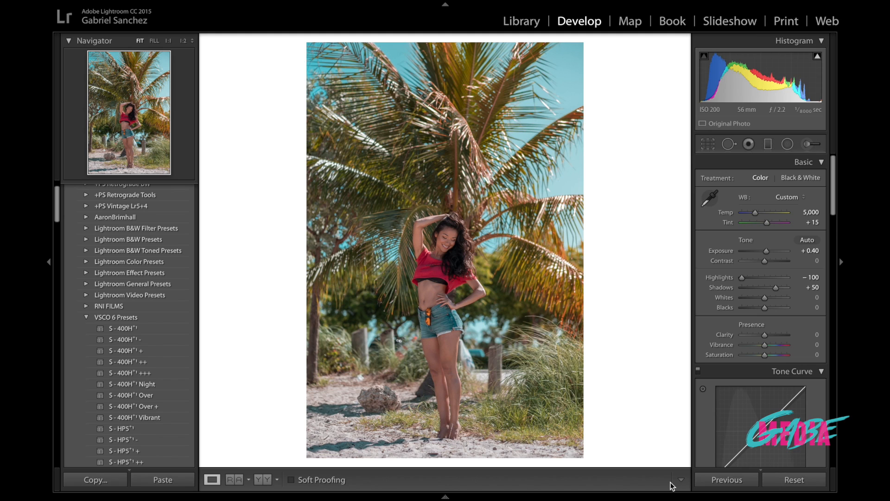
mouse_move(786, 405)
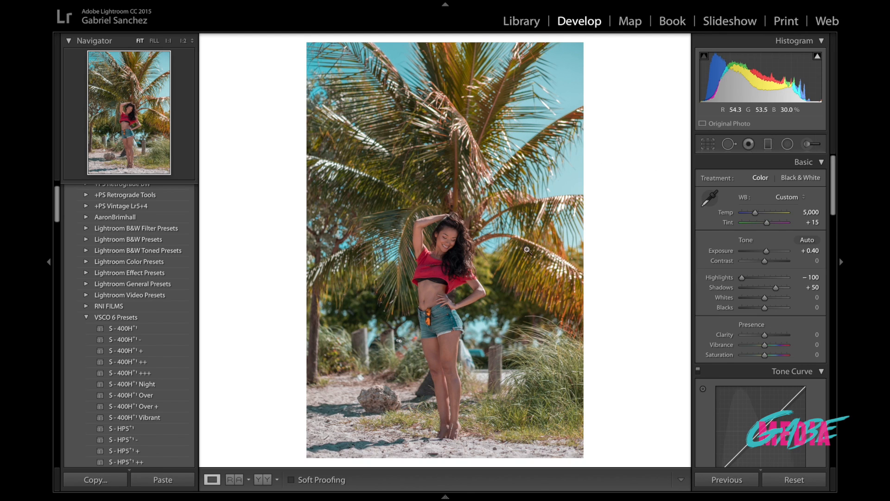
mouse_move(450, 316)
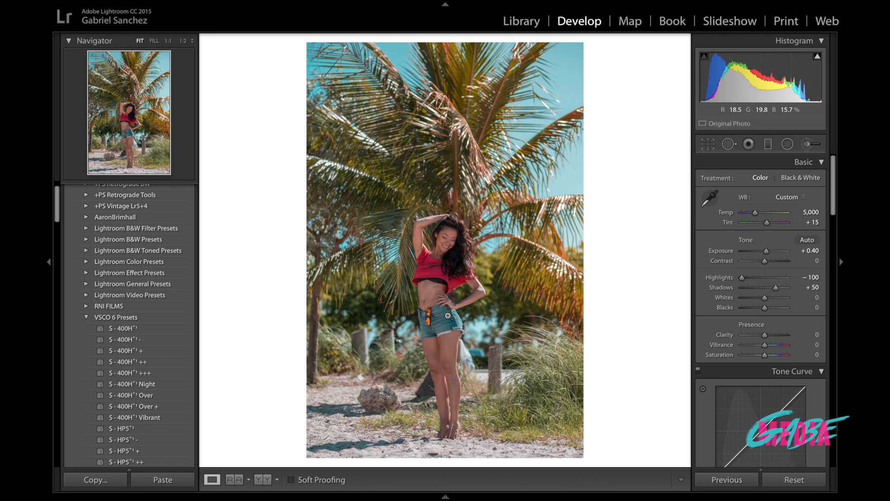
scroll(down, 3)
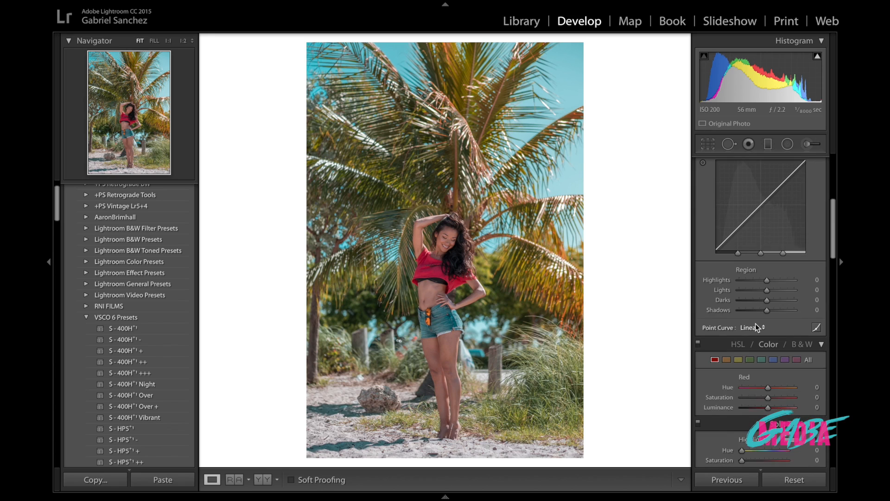
mouse_move(596, 186)
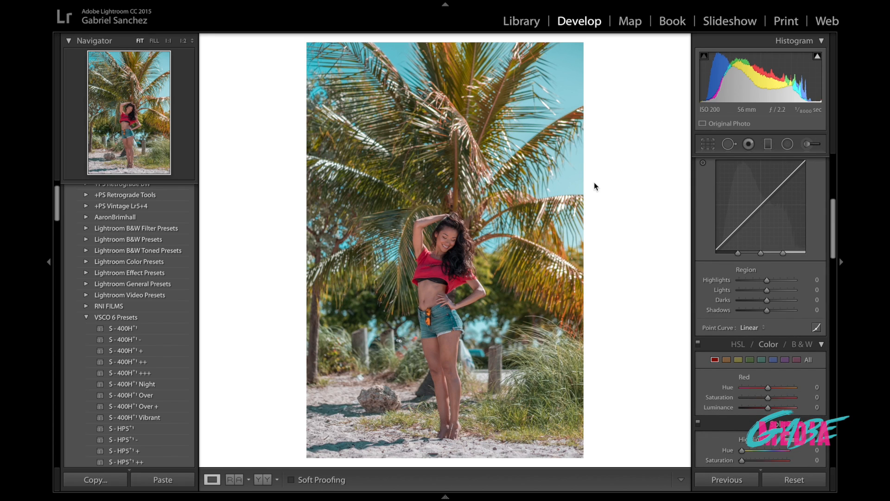
mouse_move(769, 302)
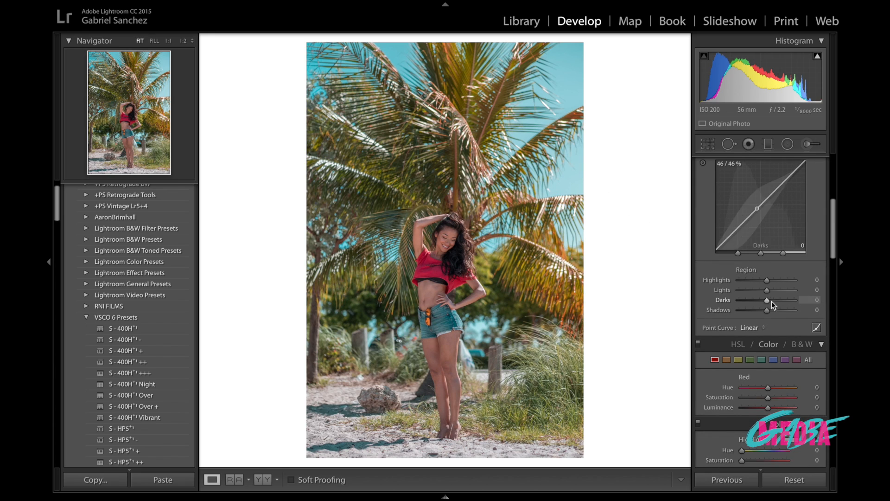
Step: Scroll the panels down to Split Toning to adjust shadow saturation
scroll(down, 3)
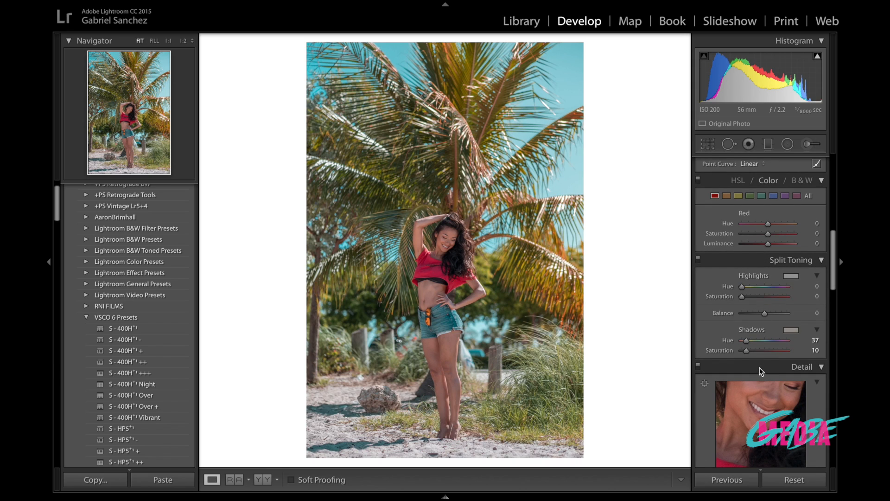
mouse_move(746, 352)
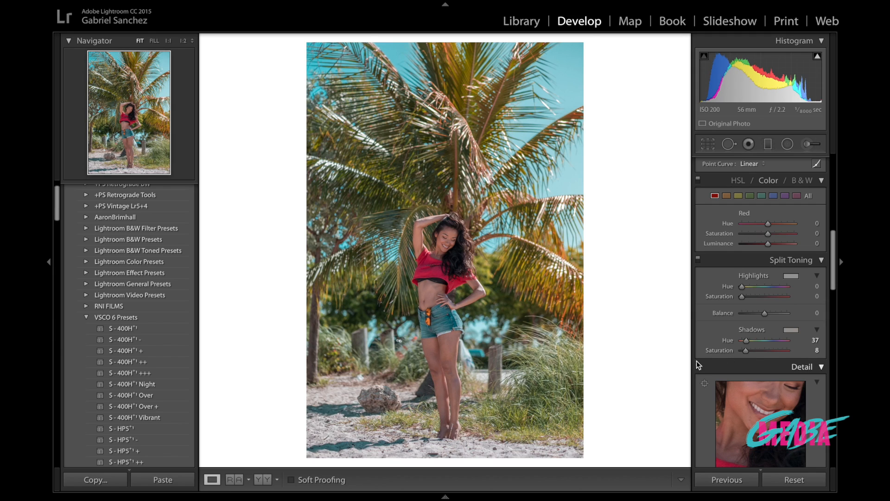
mouse_move(511, 391)
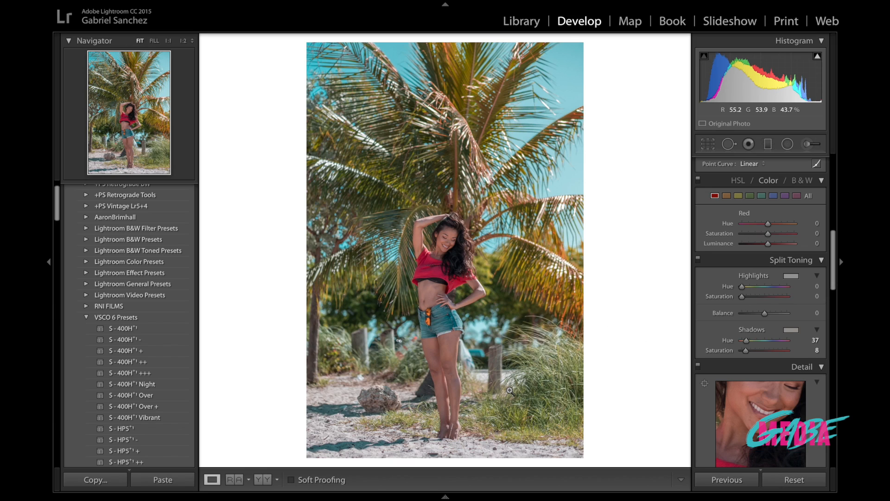
mouse_move(368, 375)
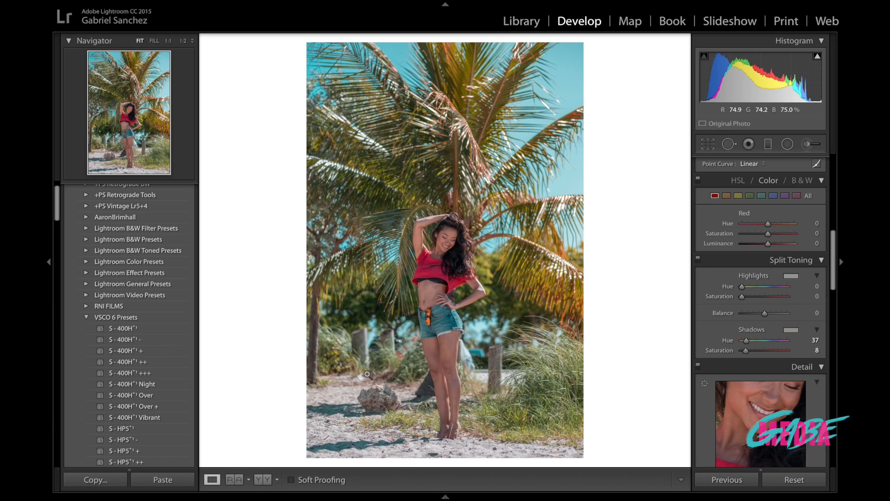
mouse_move(589, 299)
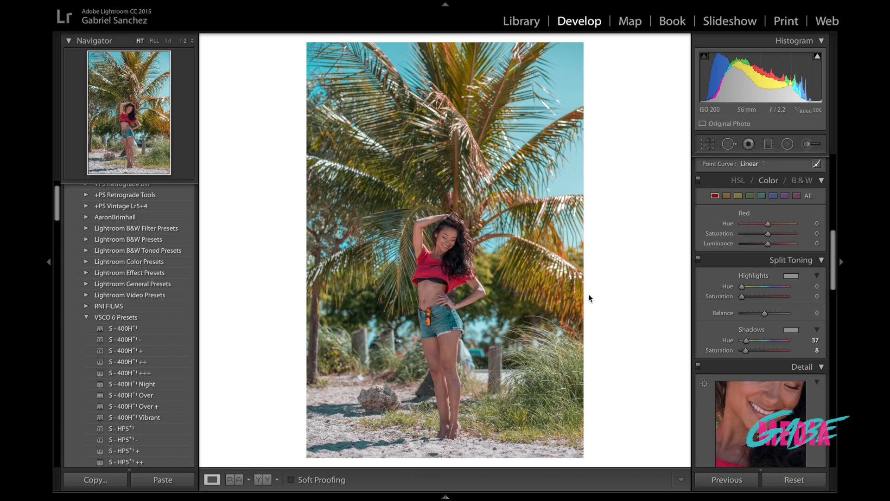
Step: Return to the Basic panel to set Temp 4,850, Contrast +5, Shadows +75
click(803, 162)
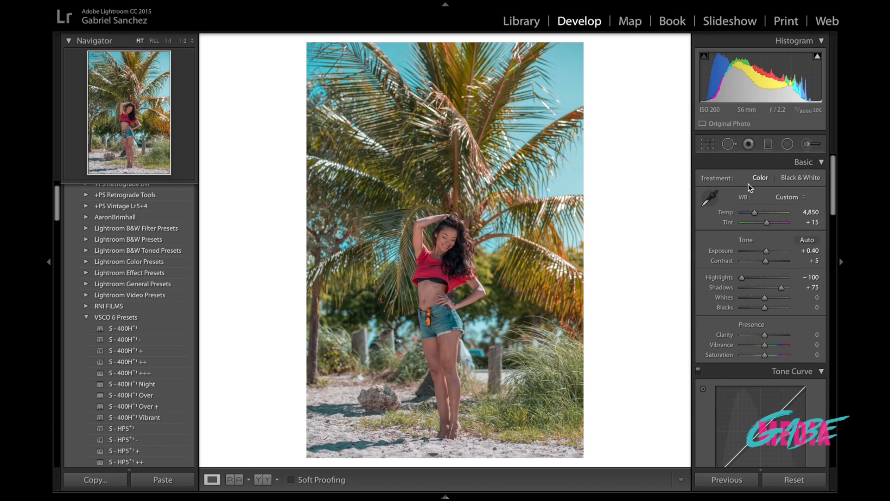
mouse_move(452, 172)
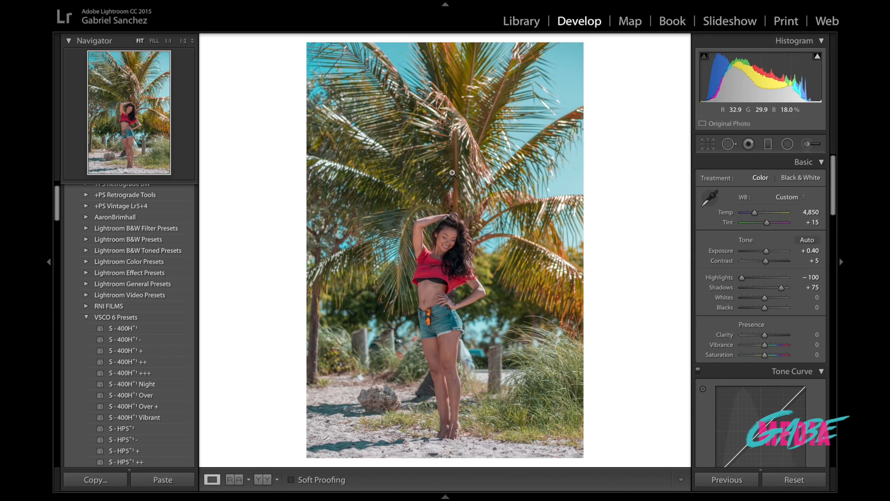
mouse_move(511, 413)
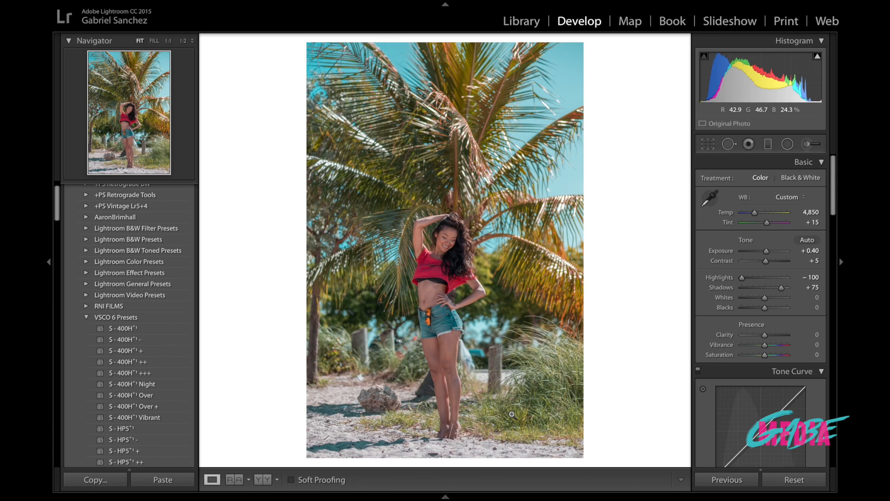
mouse_move(619, 438)
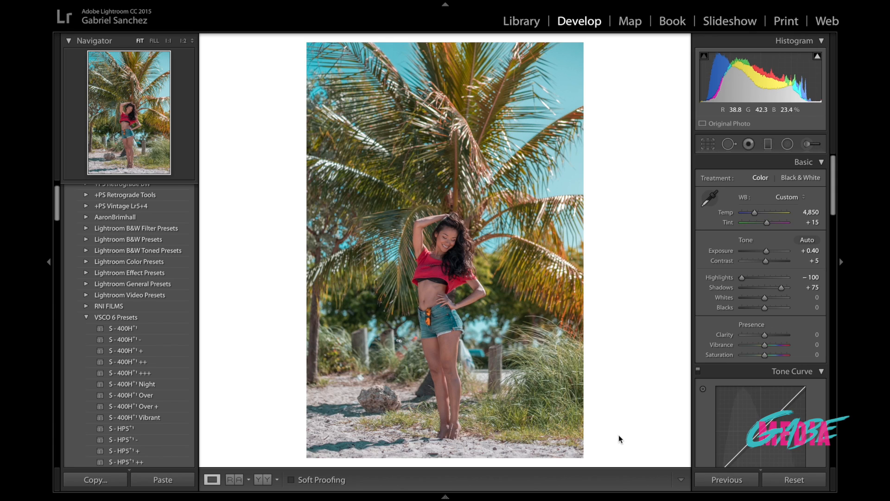
mouse_move(375, 306)
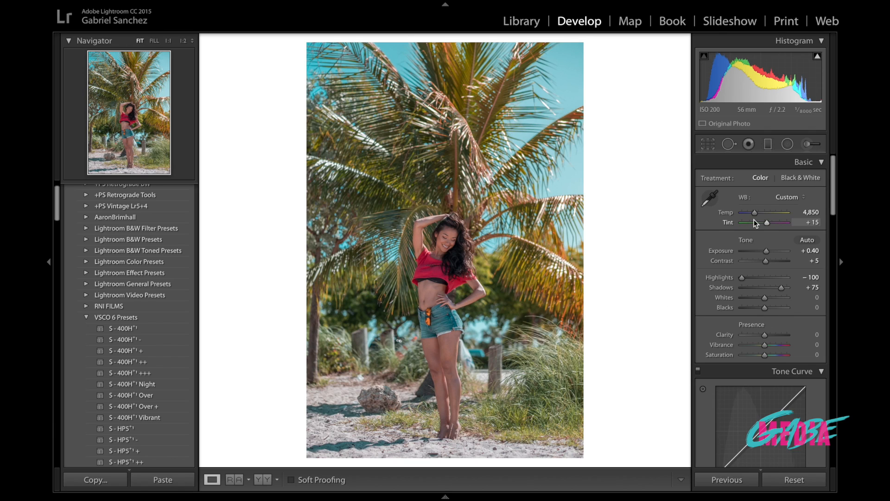
mouse_move(718, 232)
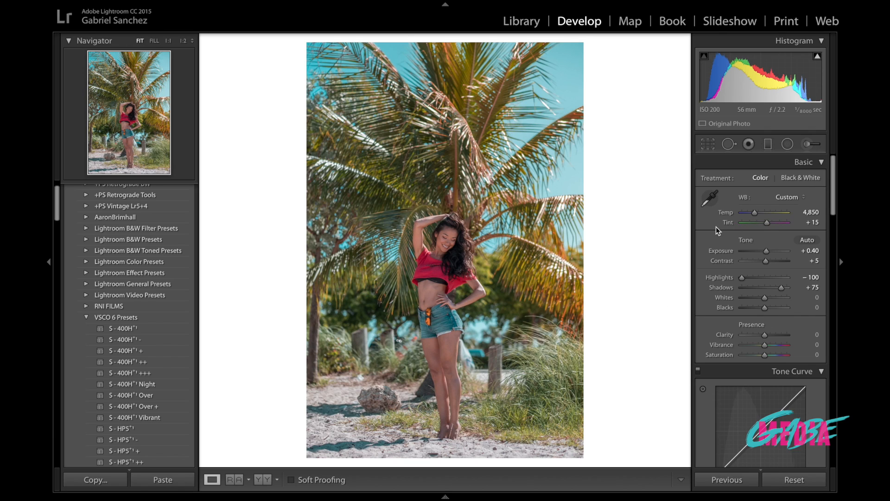
mouse_move(545, 185)
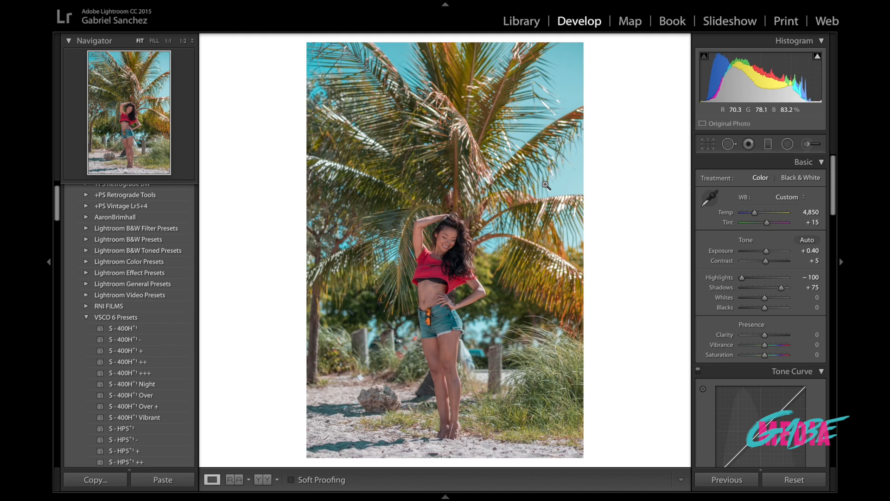
mouse_move(629, 215)
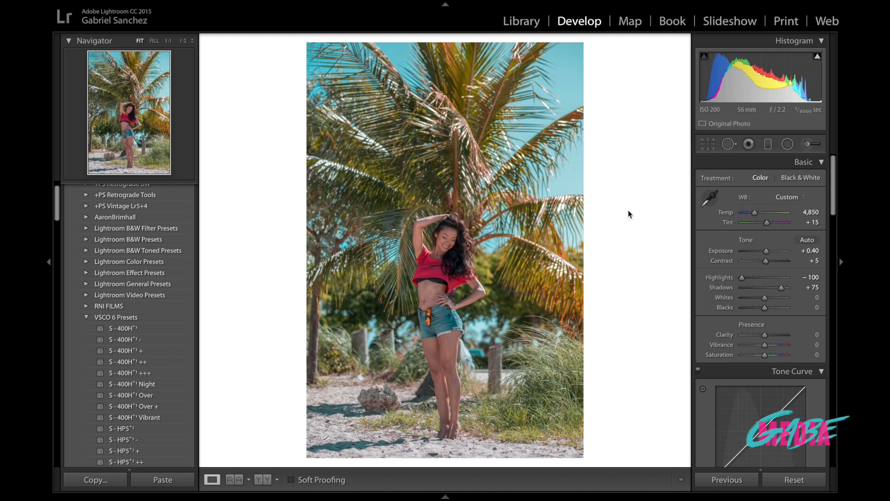